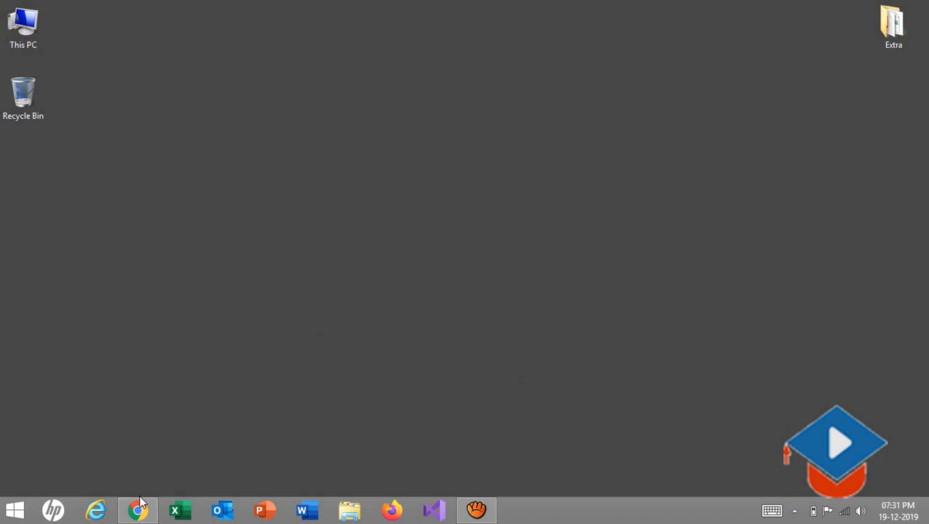
# Step: Launch Chrome, open YouTube in a new tab and search for 'infologs'
pyautogui.click(138, 510)
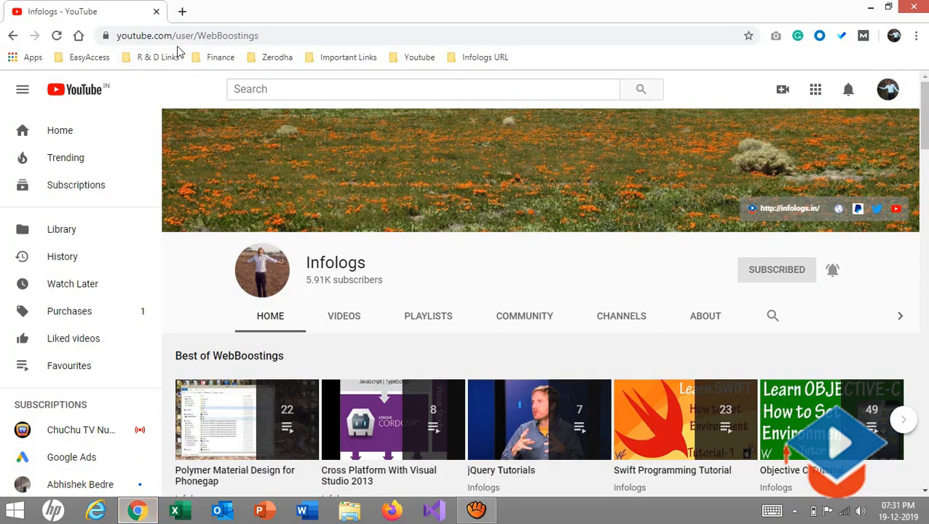
pyautogui.click(182, 11)
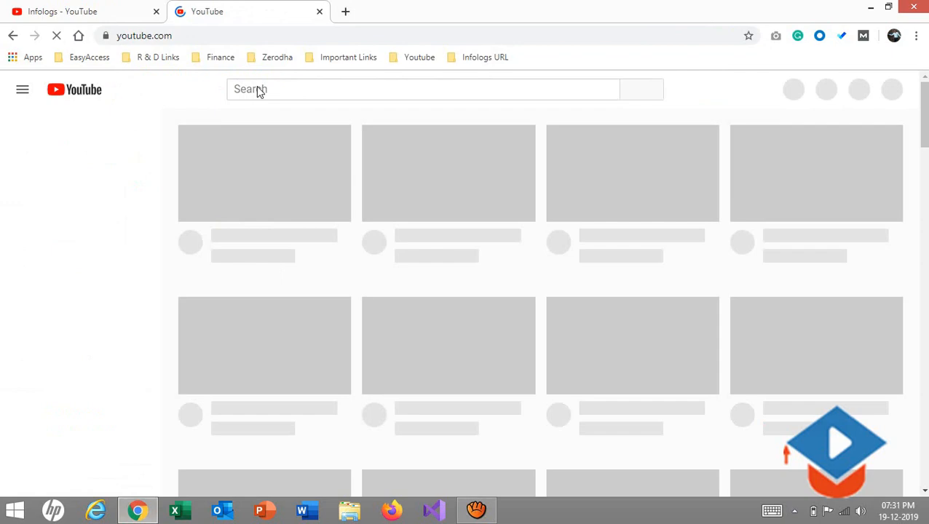
pyautogui.write('infologs')
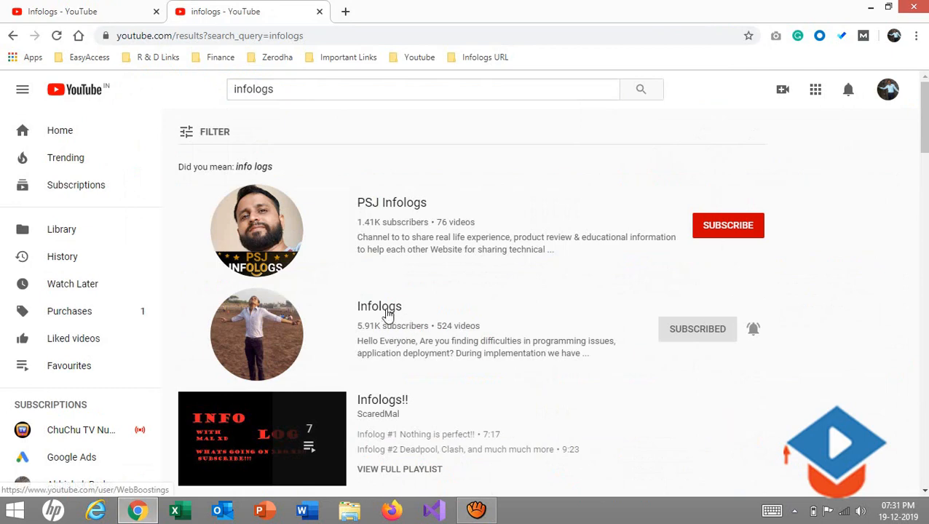
# Step: Open the Infologs channel, close the old tab and select the channel's address
pyautogui.click(379, 306)
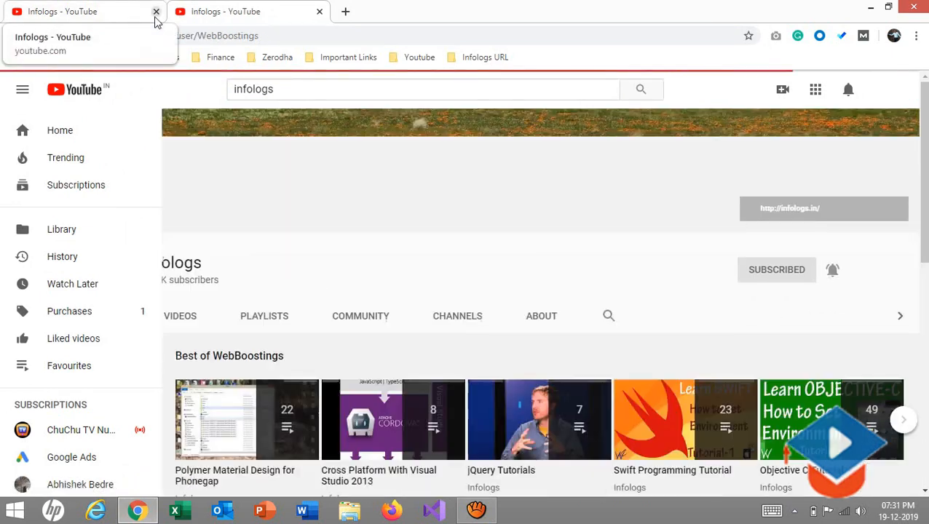
pyautogui.click(156, 12)
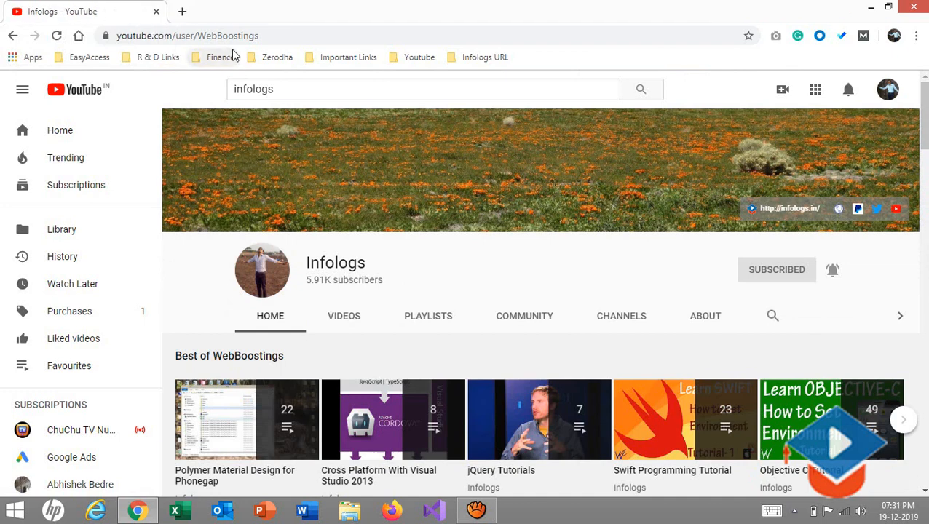
pyautogui.click(186, 35)
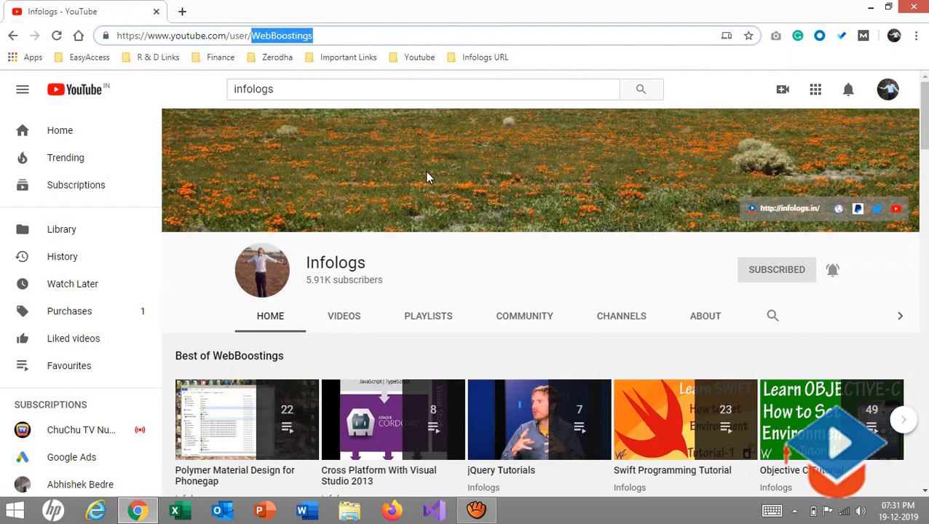
# Step: Scroll the Infologs channel Home tab through its playlist shelves to Create Custom JQGrid
pyautogui.scroll(-3)
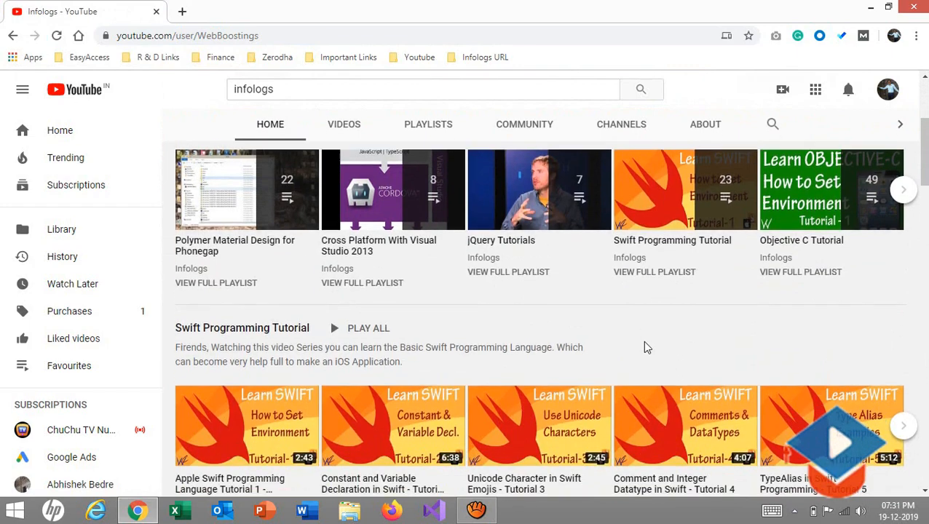
pyautogui.scroll(-3)
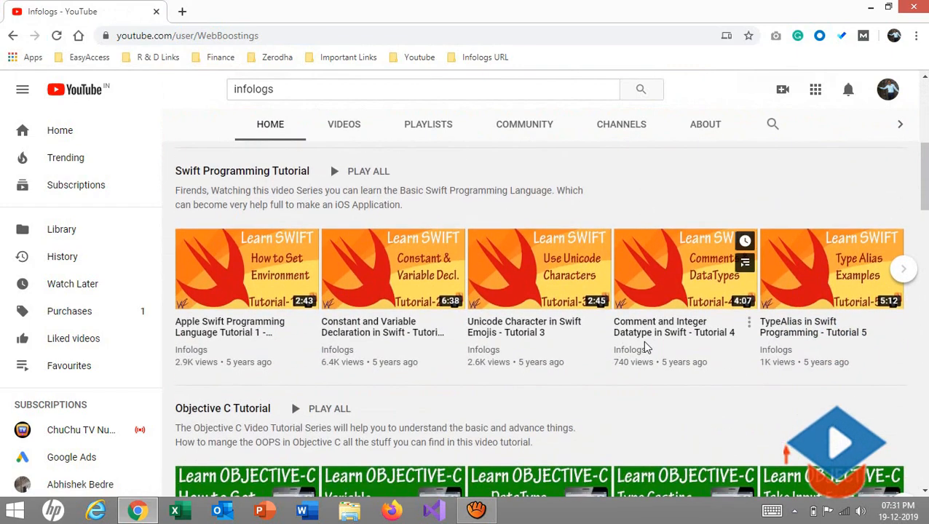
pyautogui.scroll(-3)
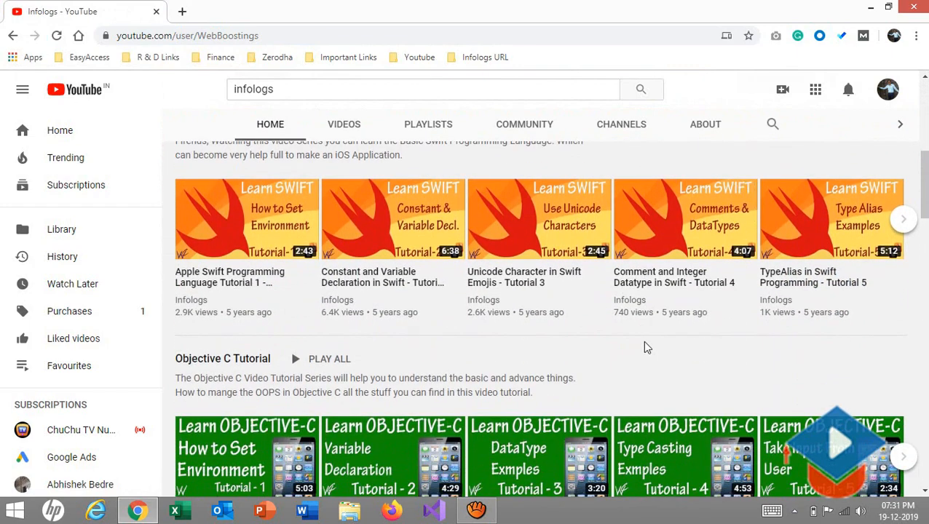
pyautogui.scroll(-3)
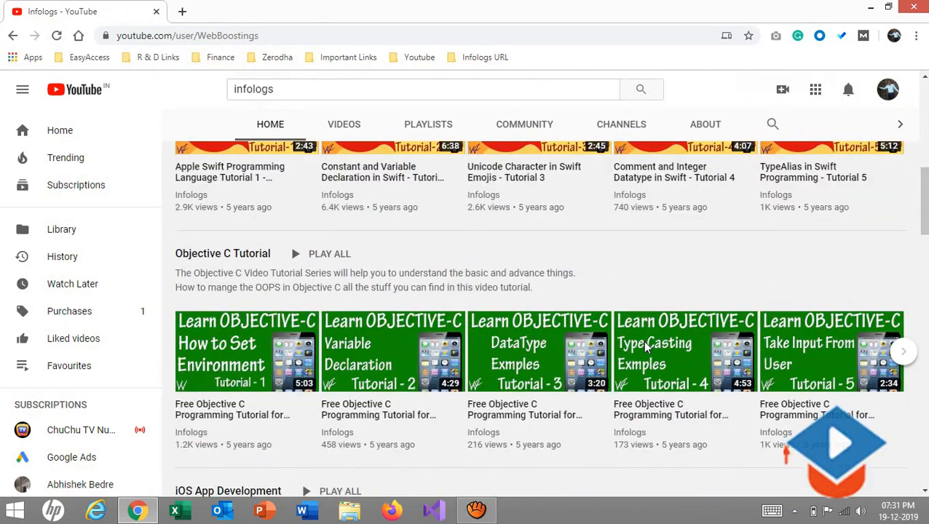
pyautogui.scroll(-3)
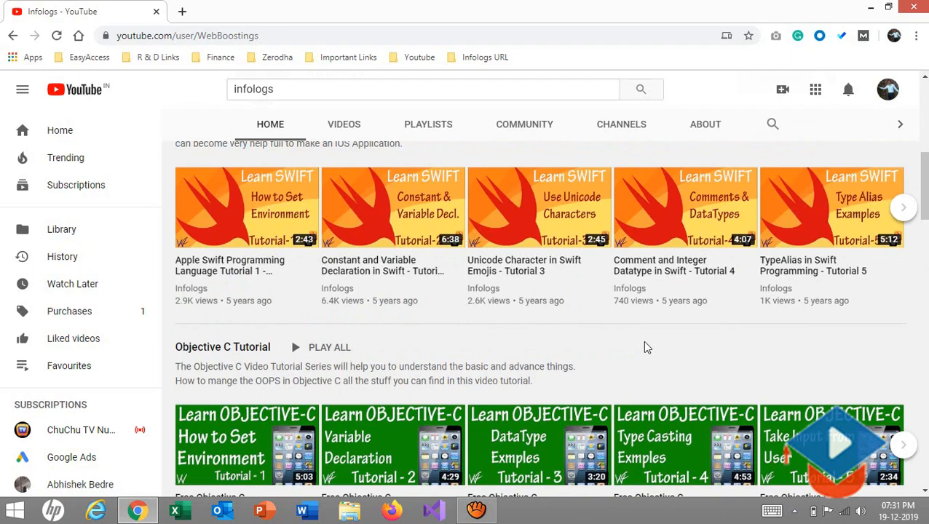
pyautogui.scroll(-3)
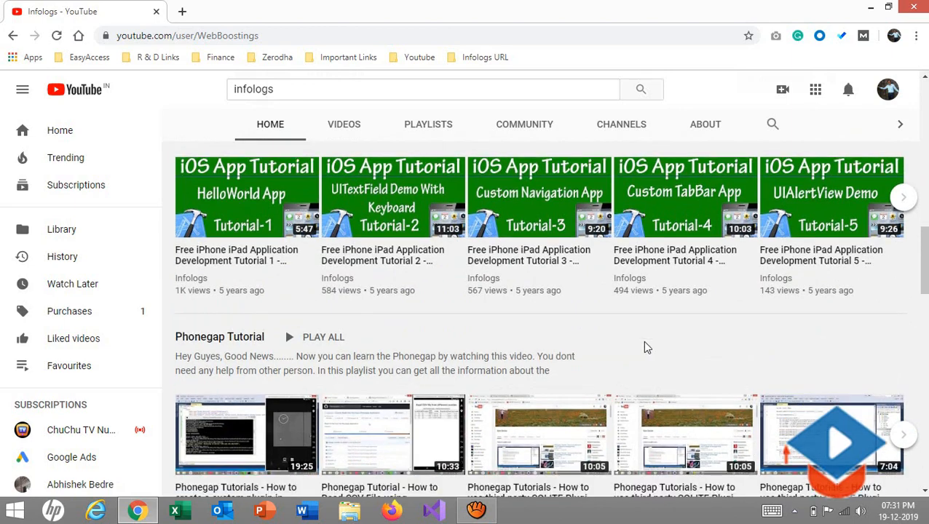
pyautogui.scroll(-3)
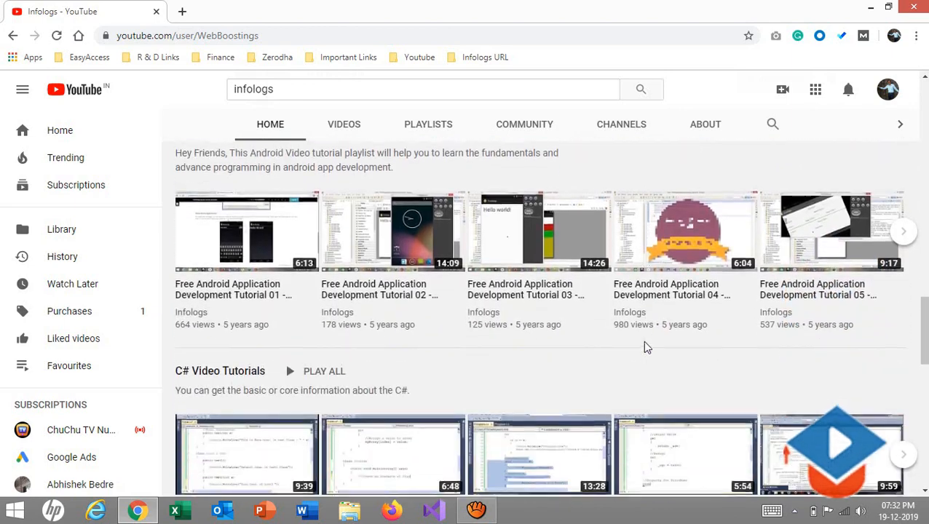
pyautogui.scroll(-3)
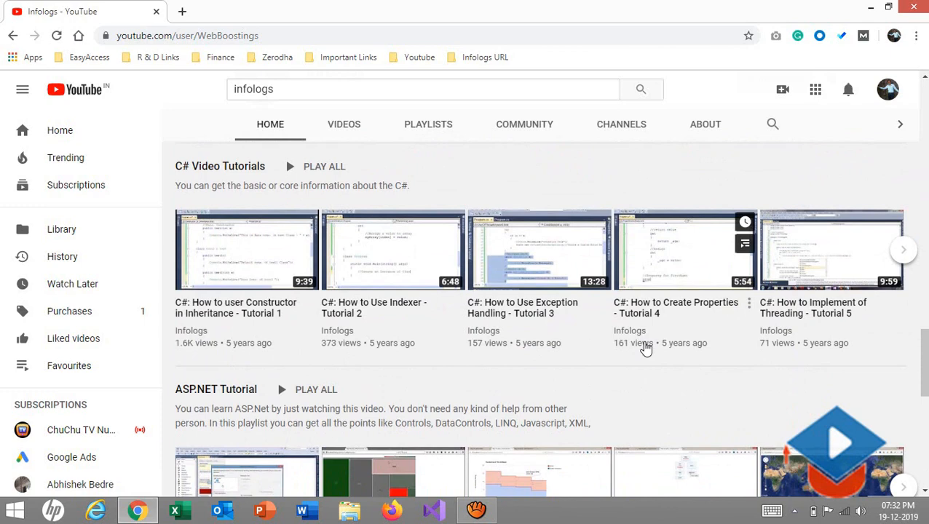
pyautogui.scroll(-3)
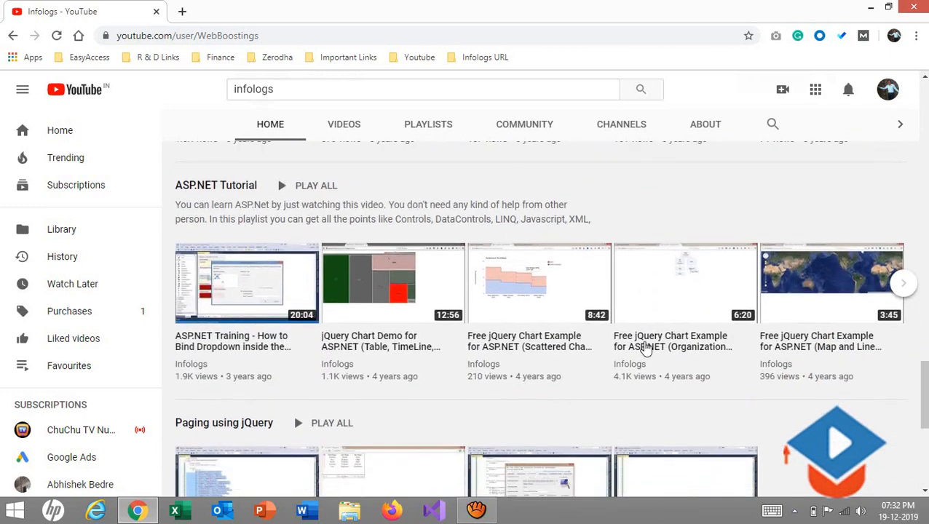
pyautogui.scroll(-3)
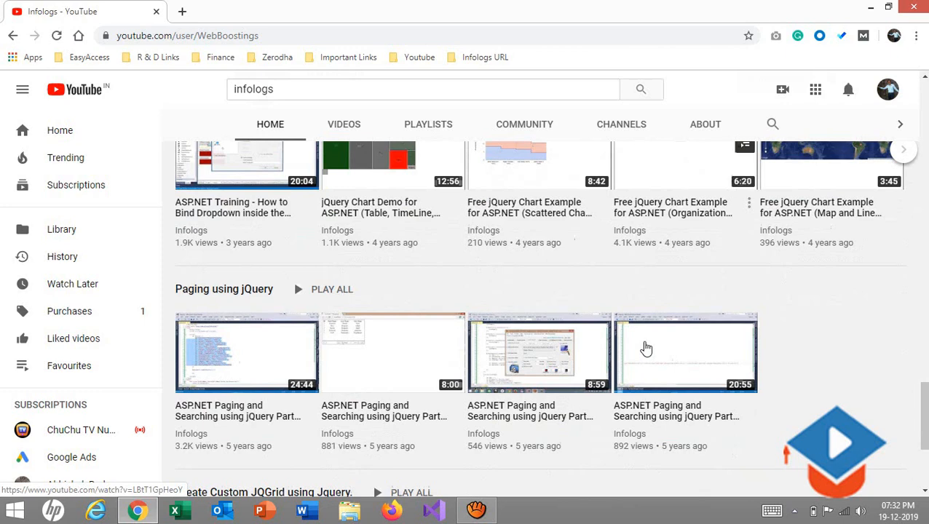
pyautogui.scroll(-3)
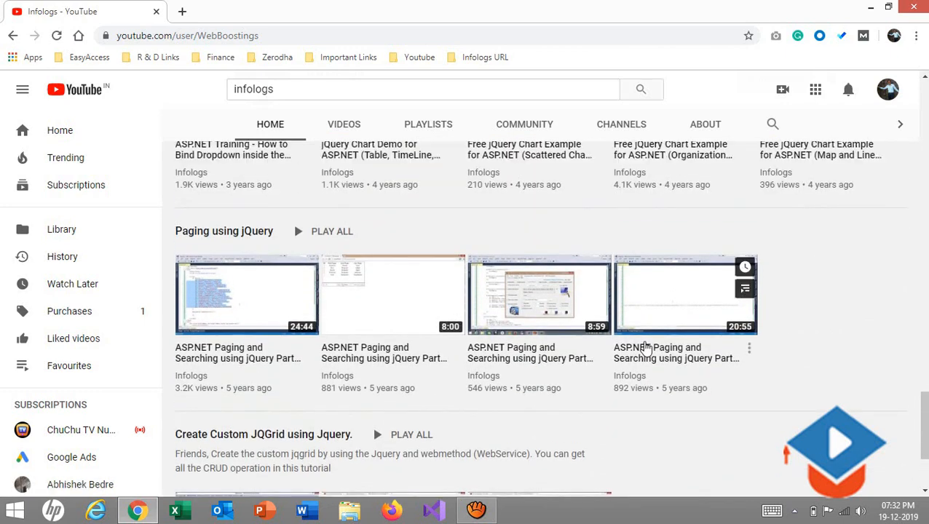
pyautogui.scroll(-3)
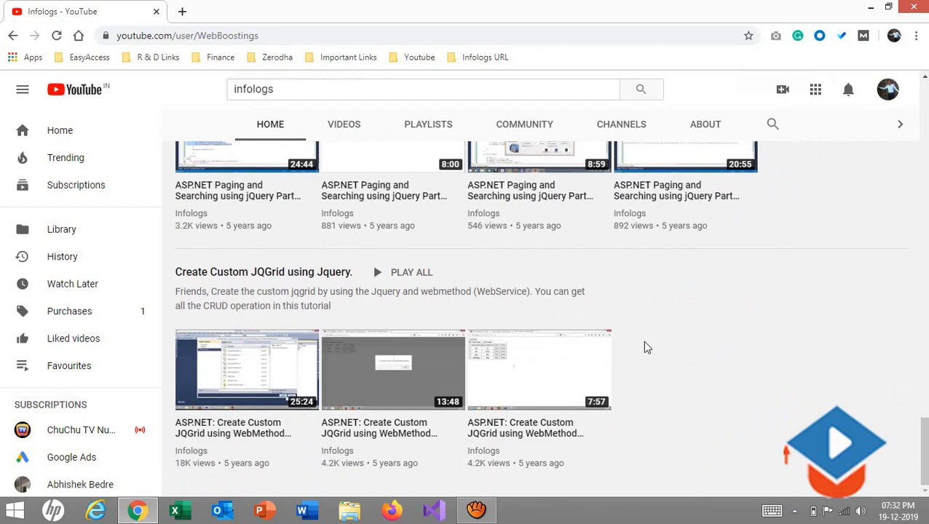
pyautogui.moveTo(669, 343)
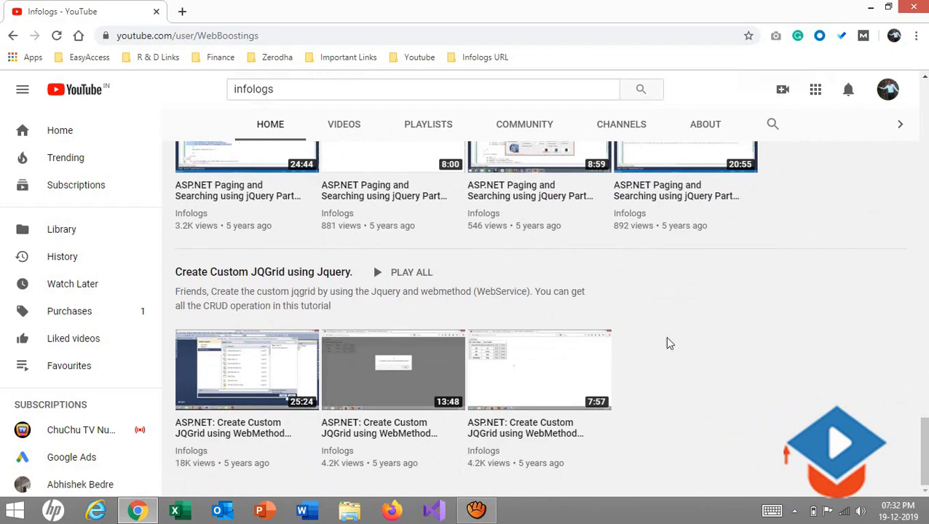
pyautogui.scroll(-3)
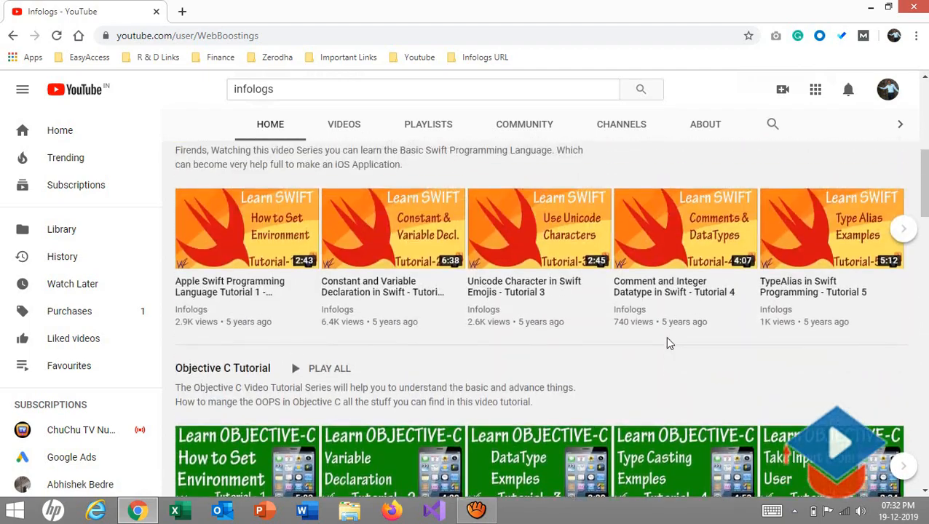
pyautogui.scroll(3)
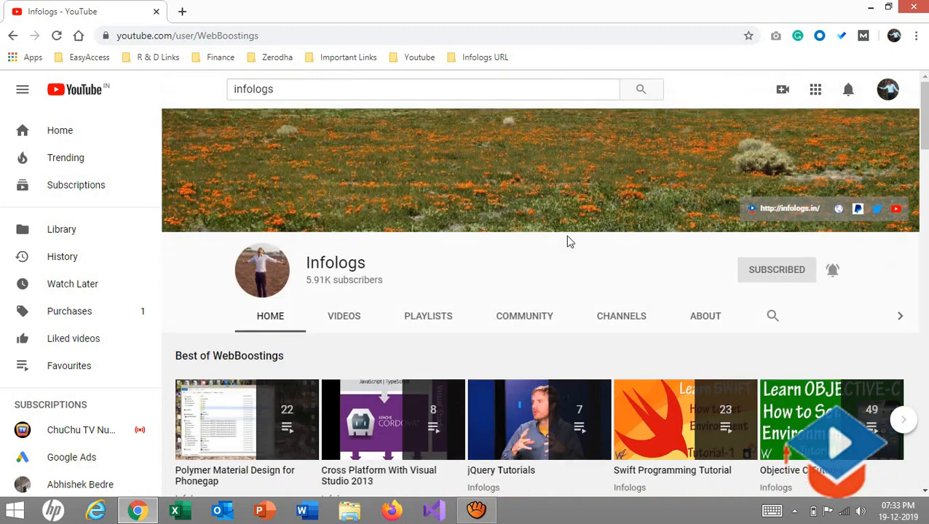
pyautogui.moveTo(520, 207)
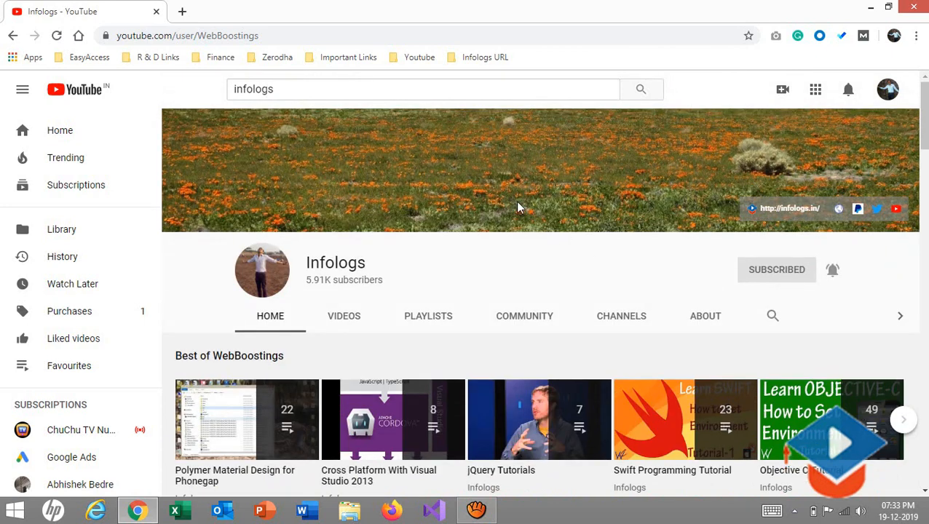
pyautogui.moveTo(182, 11)
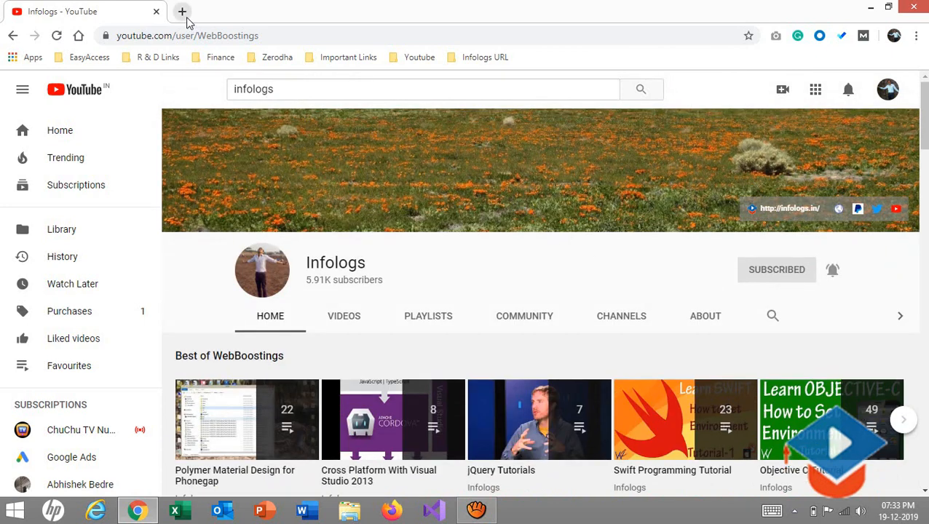
pyautogui.click(182, 11)
pyautogui.write('google.com')
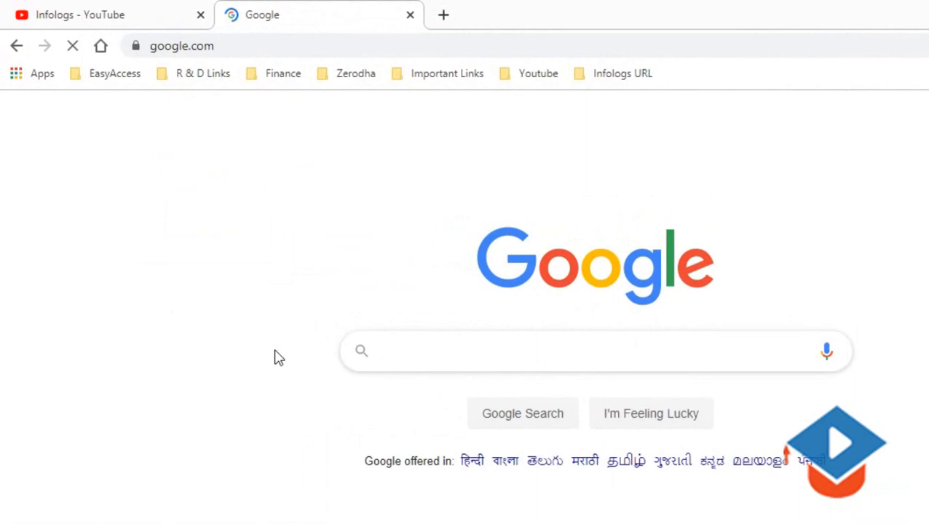
pyautogui.write('infologs.in')
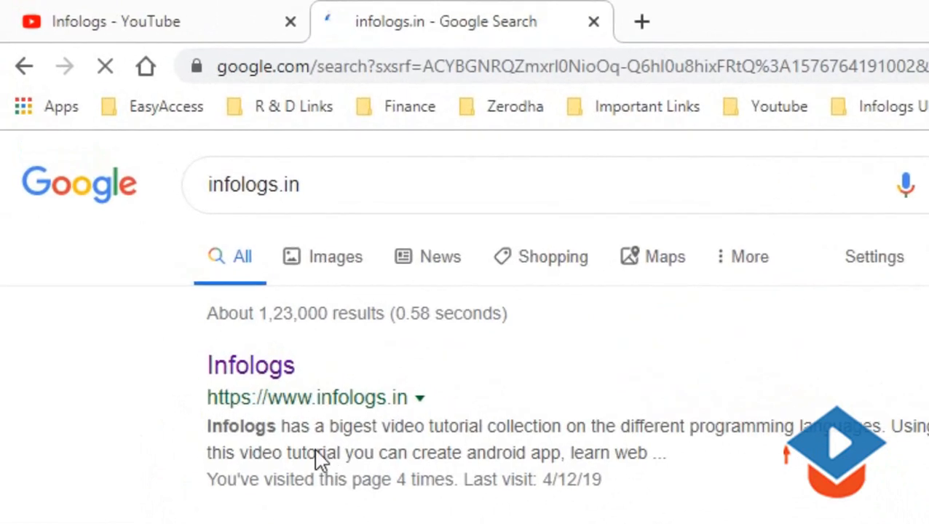
pyautogui.click(251, 364)
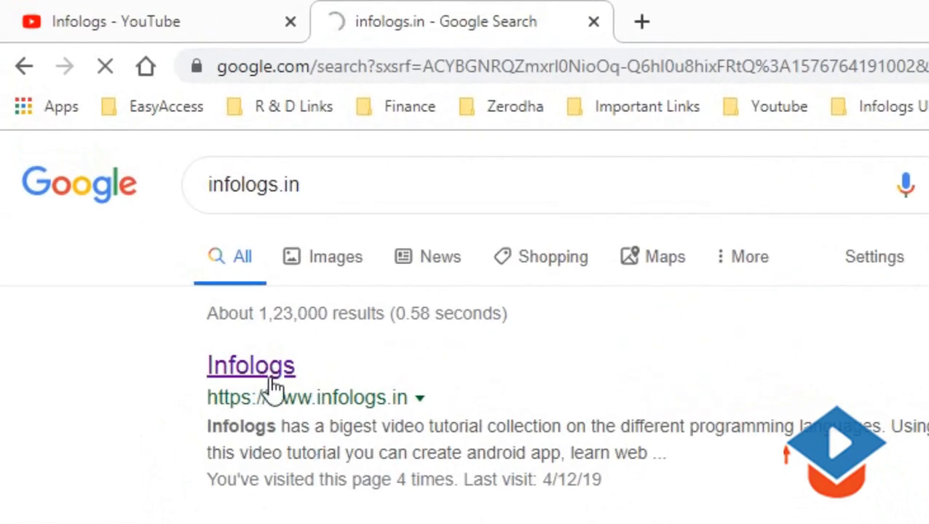
pyautogui.click(251, 365)
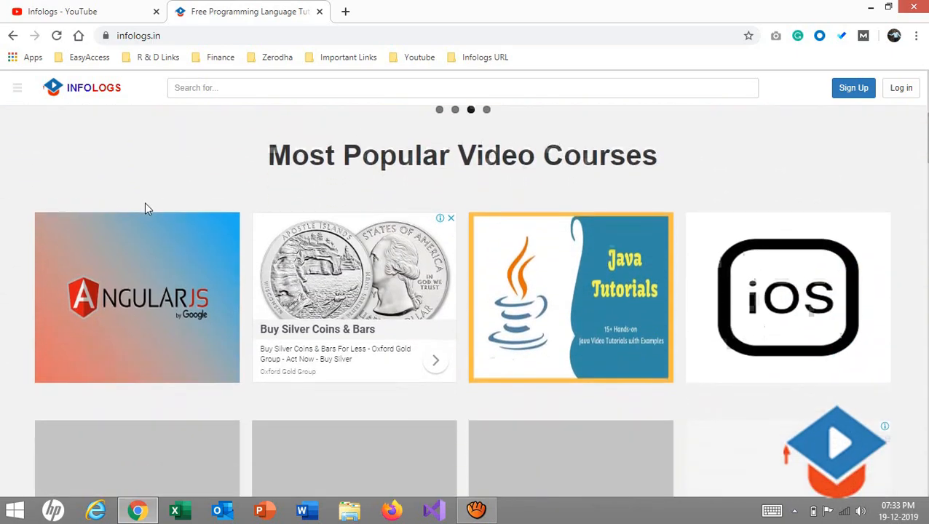
# Step: Scroll the infologs.in home page to the footer and back up to Most Popular Articles
pyautogui.scroll(-3)
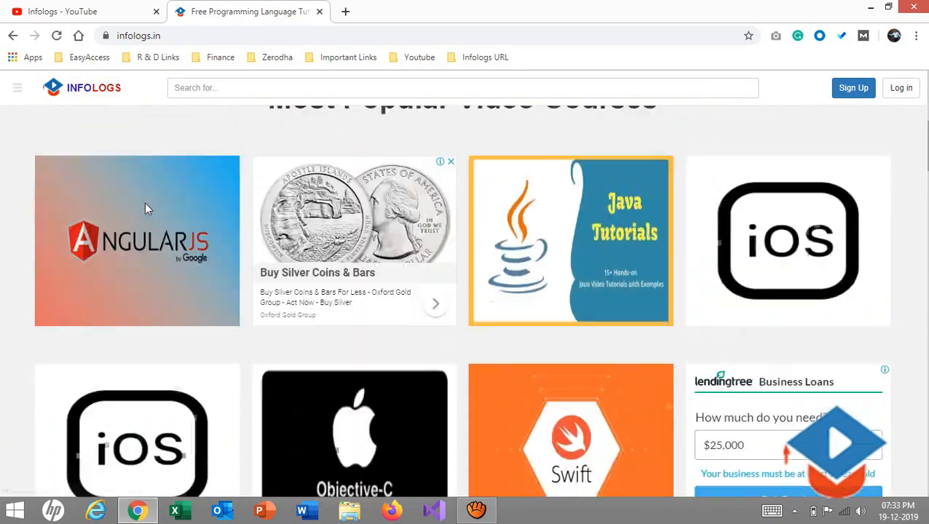
pyautogui.scroll(-3)
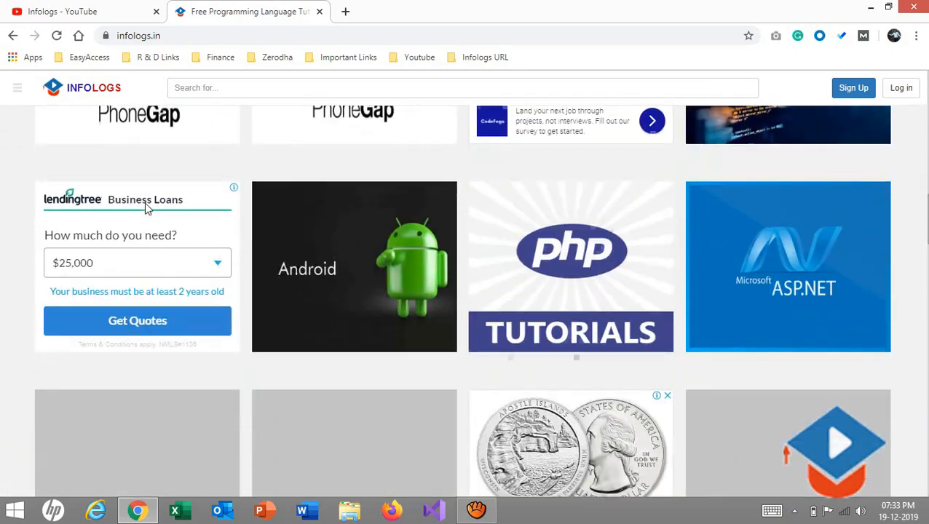
pyautogui.scroll(-3)
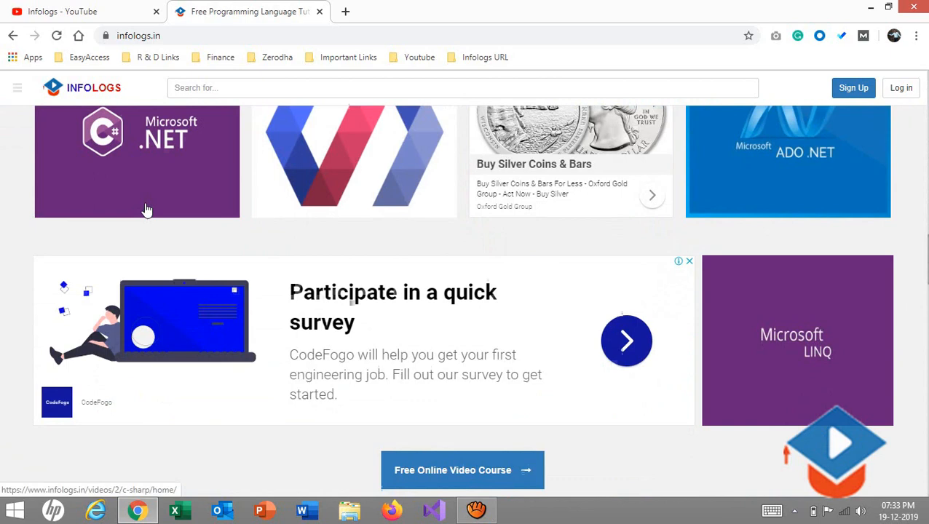
pyautogui.scroll(-3)
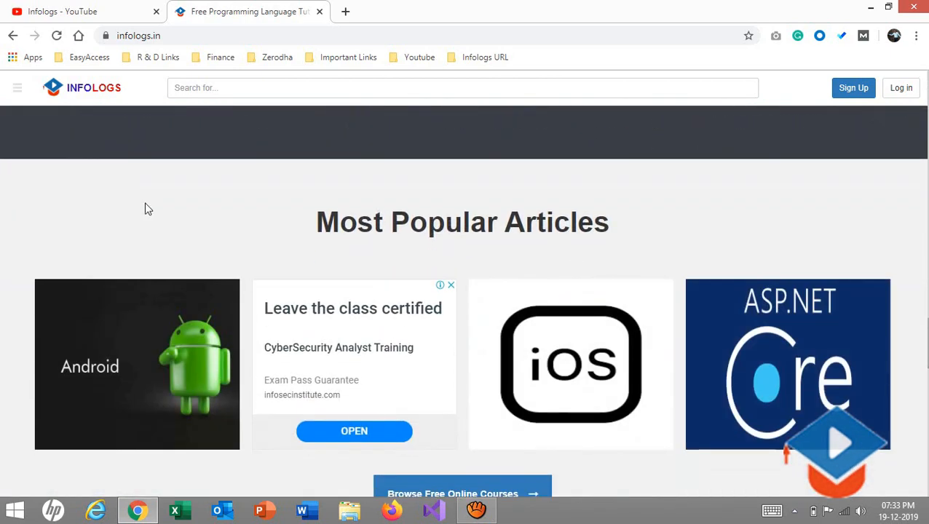
pyautogui.scroll(-3)
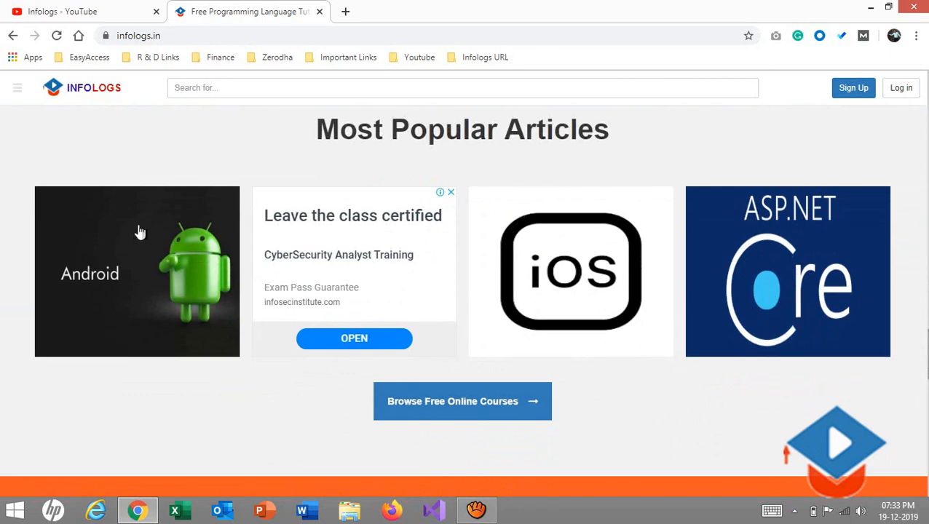
pyautogui.moveTo(134, 335)
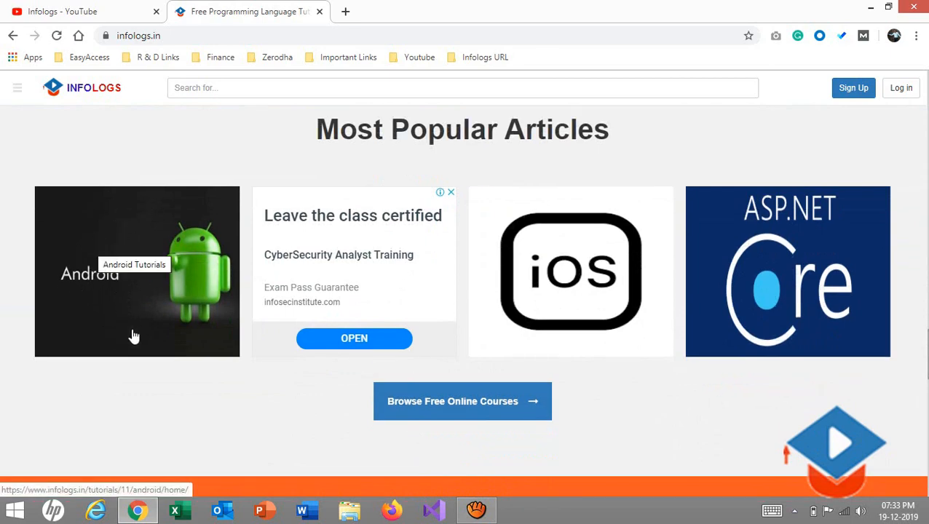
pyautogui.scroll(-3)
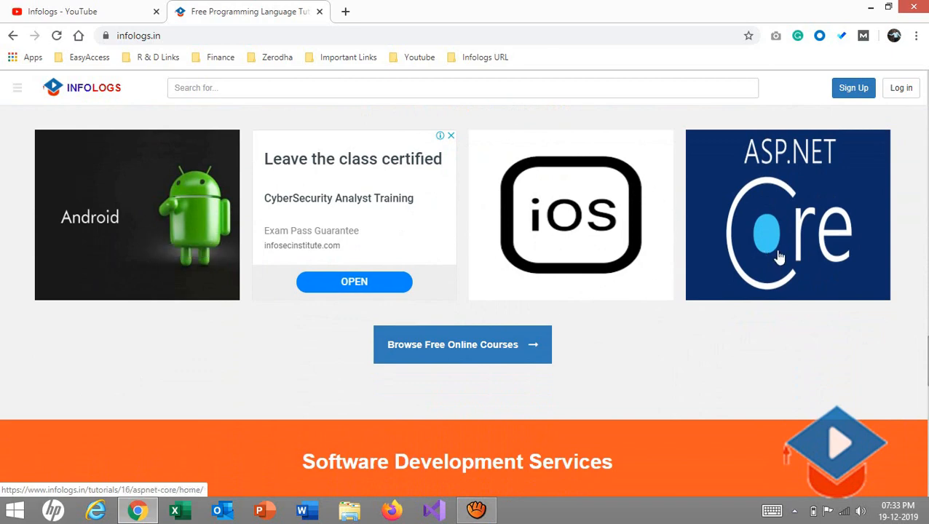
pyautogui.moveTo(793, 200)
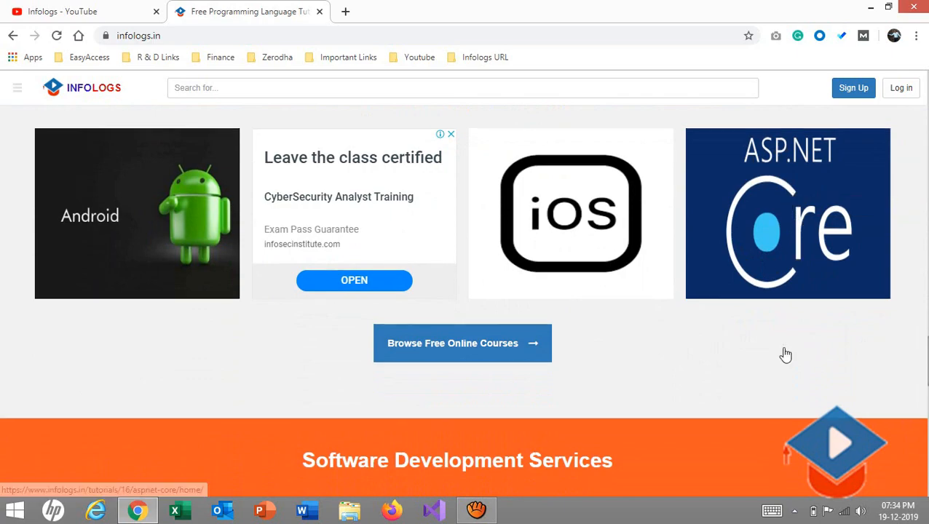
pyautogui.scroll(-3)
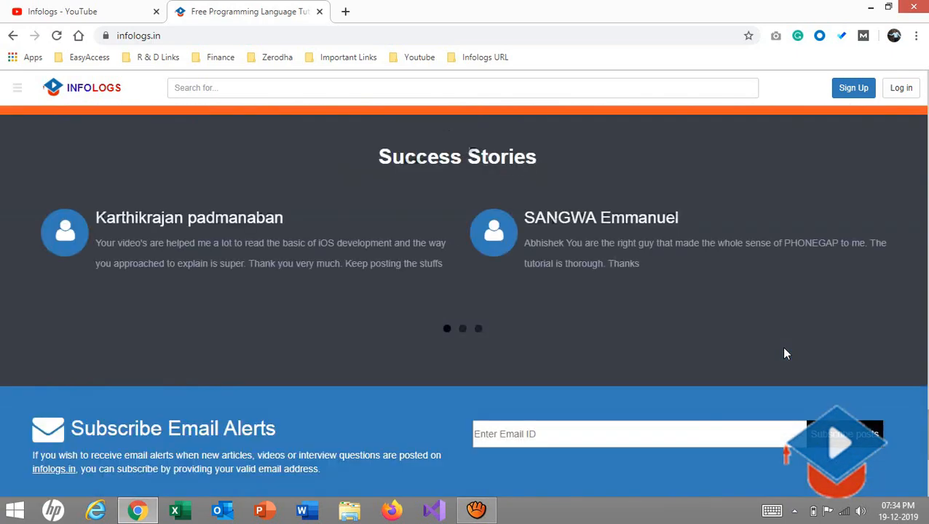
pyautogui.scroll(-3)
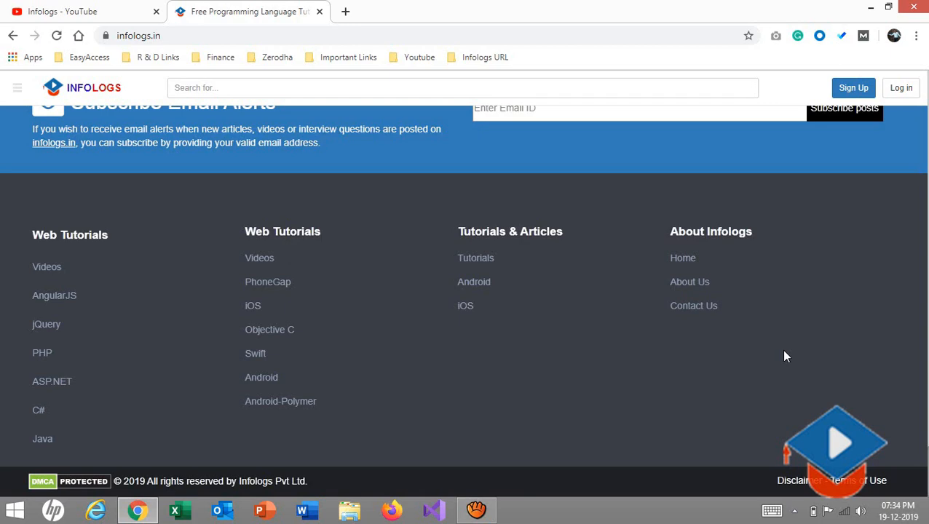
pyautogui.scroll(3)
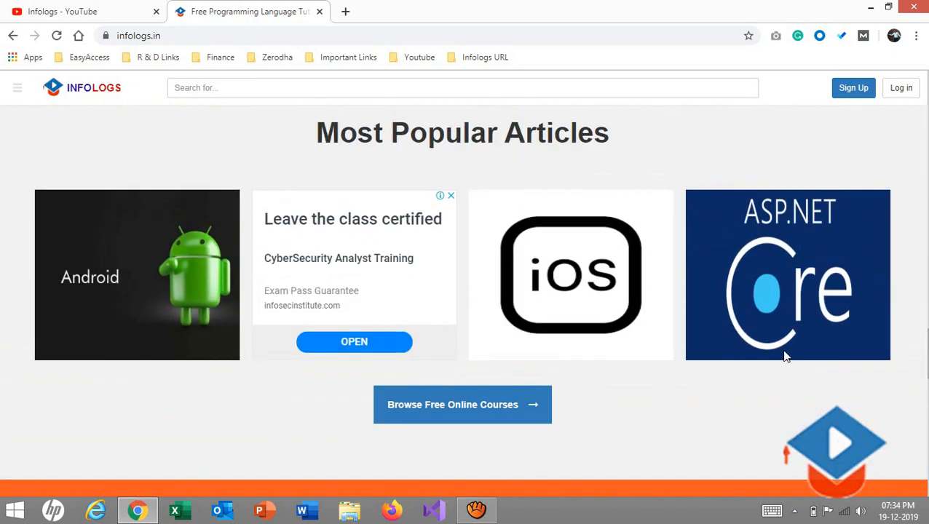
pyautogui.moveTo(764, 388)
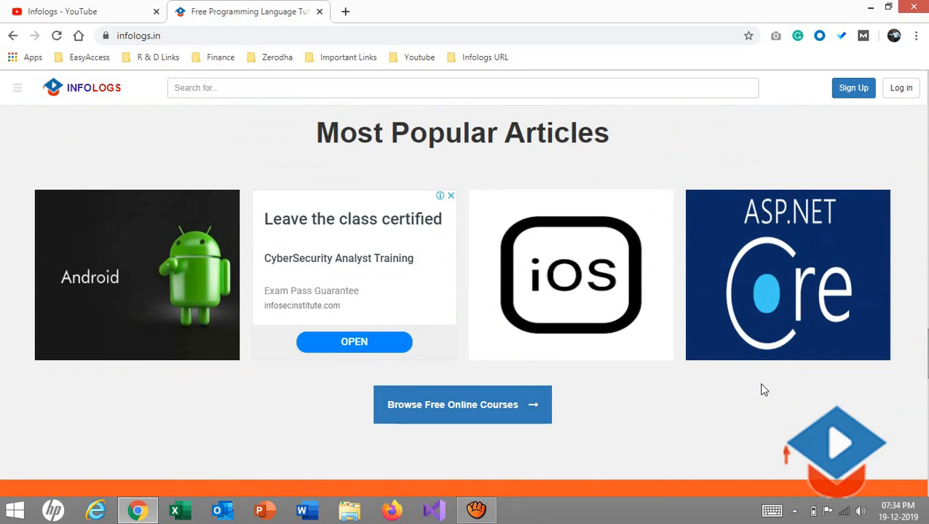
pyautogui.moveTo(774, 415)
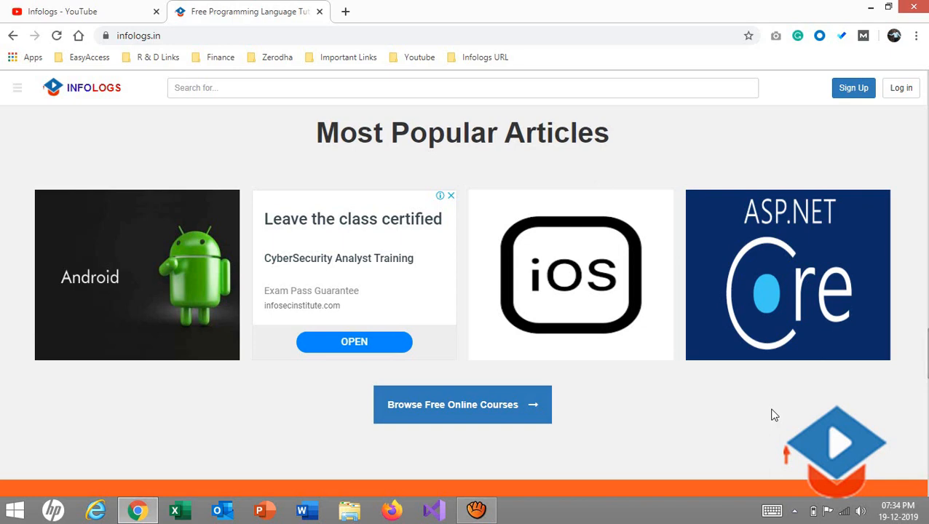
pyautogui.moveTo(775, 342)
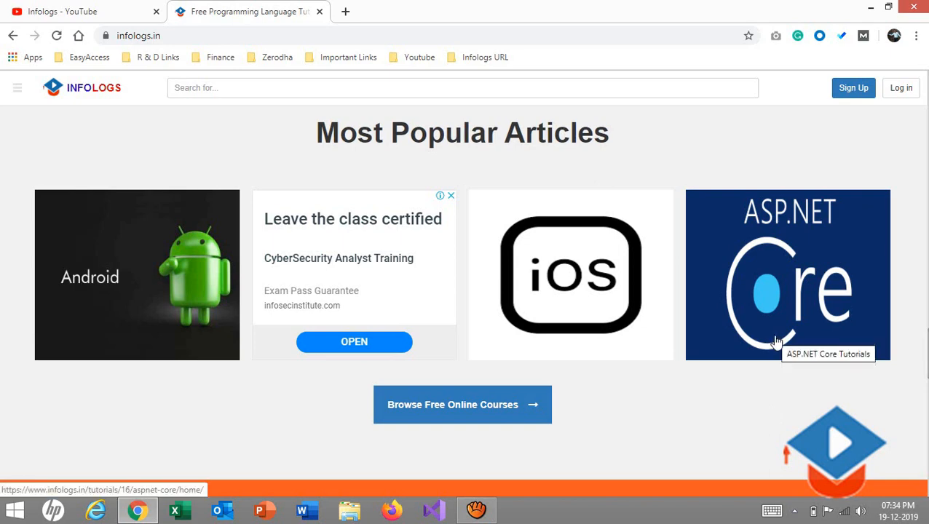
pyautogui.moveTo(768, 400)
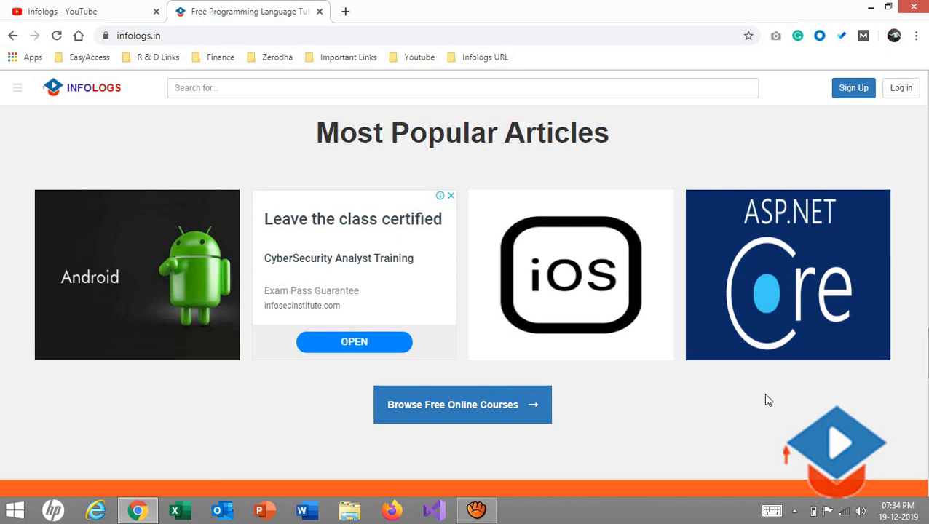
# Step: Open the ASP.NET Core card and scroll through its 21-lesson course description
pyautogui.click(787, 284)
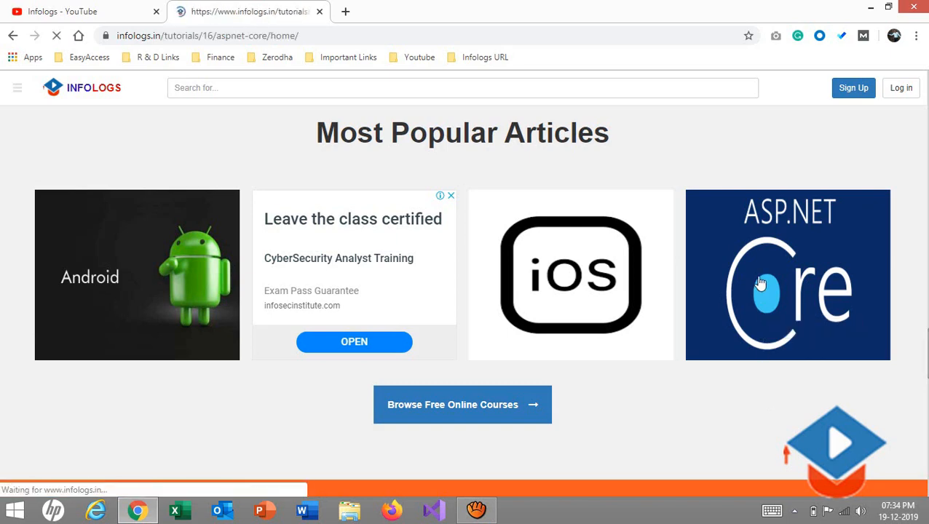
pyautogui.click(786, 275)
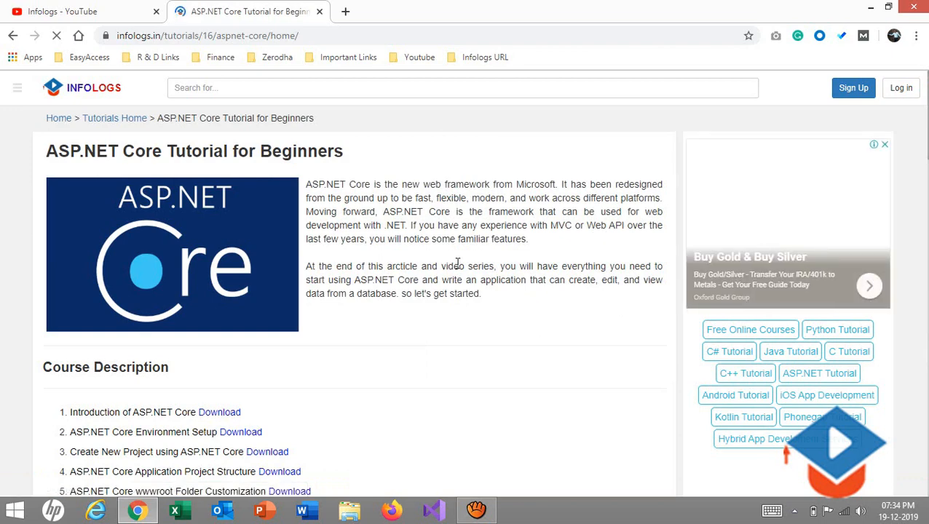
pyautogui.scroll(-3)
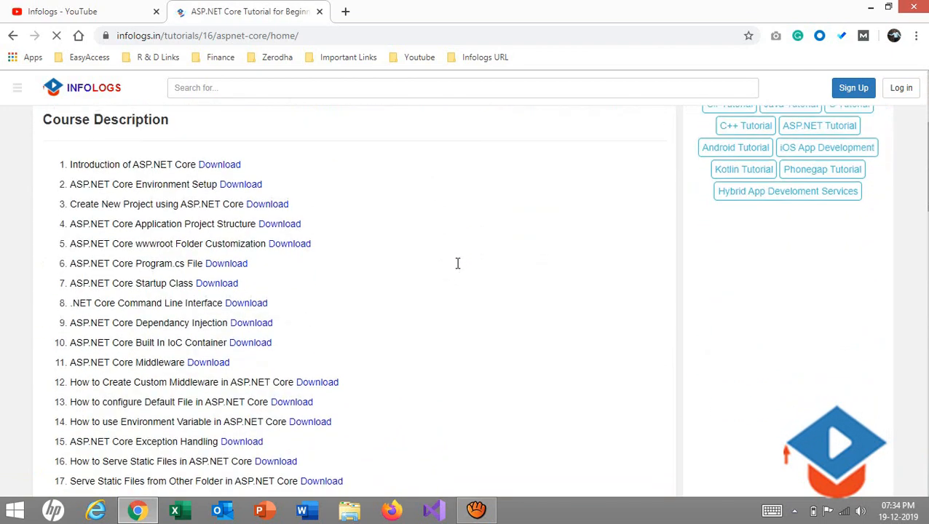
pyautogui.scroll(-3)
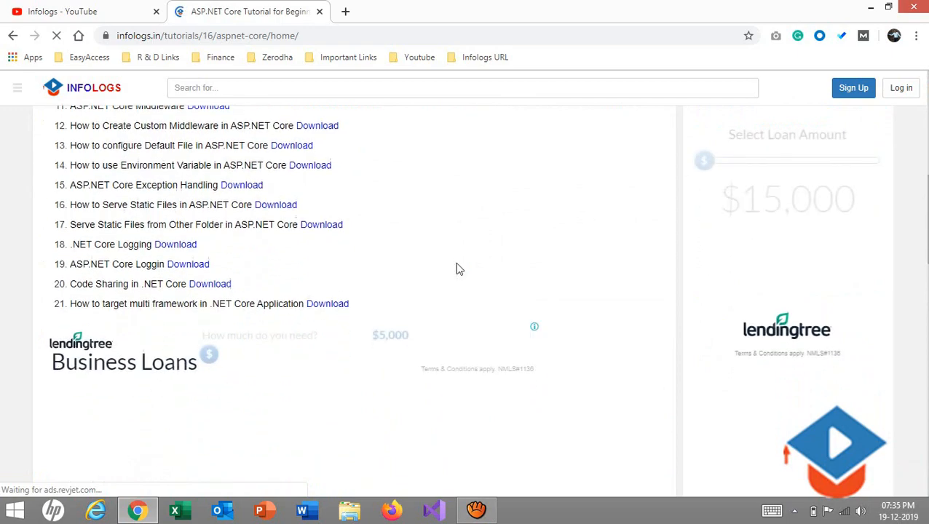
pyautogui.scroll(3)
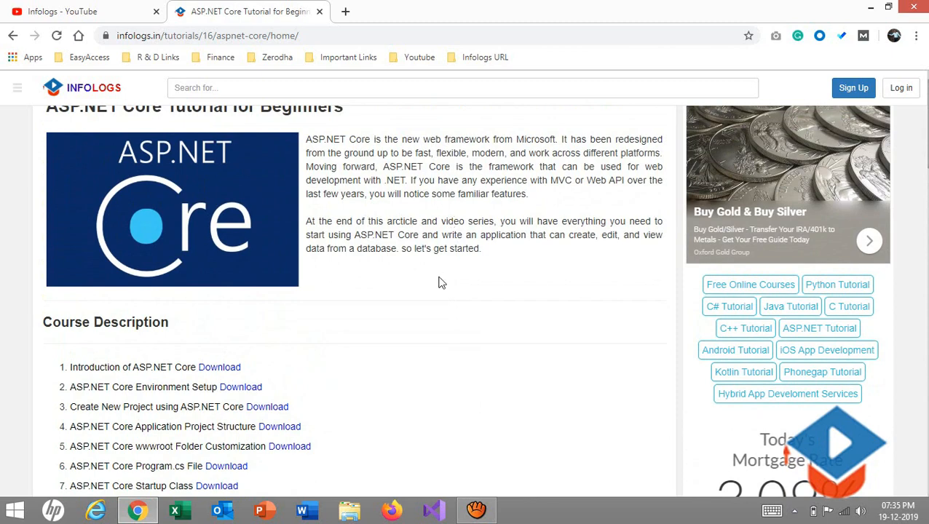
pyautogui.scroll(-3)
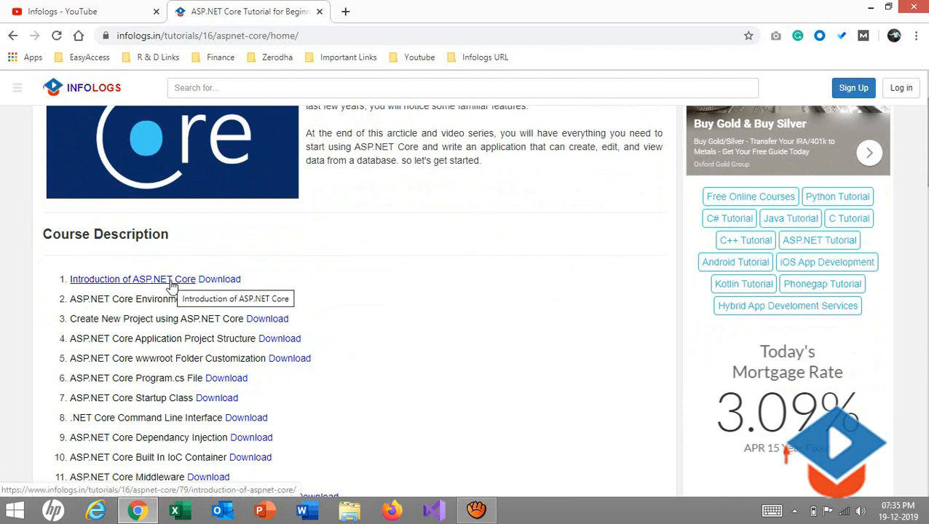
# Step: Open the Introduction of ASP.NET Core article and skim down to its benefits list and back
pyautogui.click(131, 279)
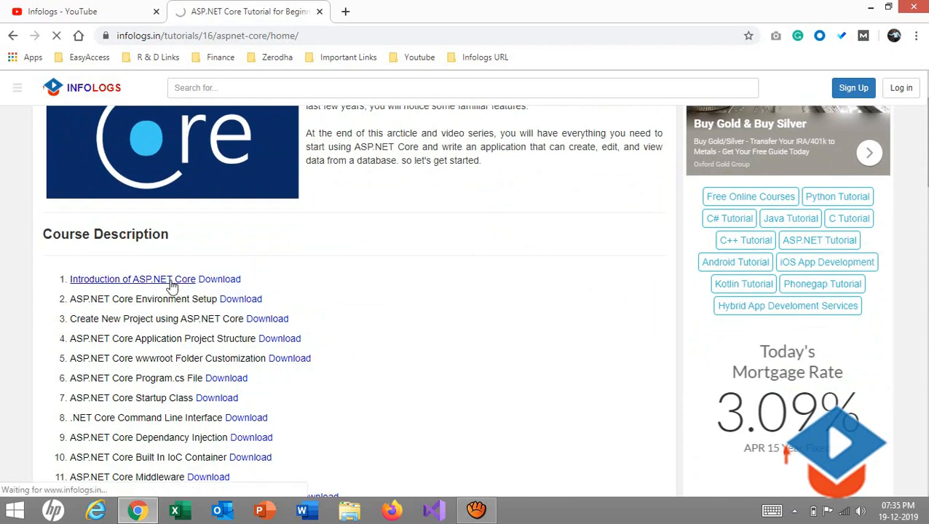
pyautogui.click(130, 279)
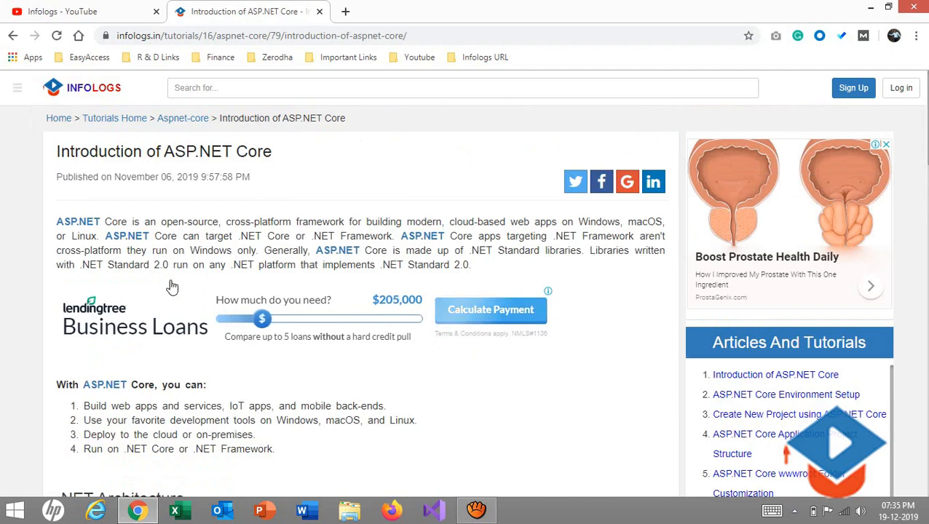
pyautogui.scroll(-3)
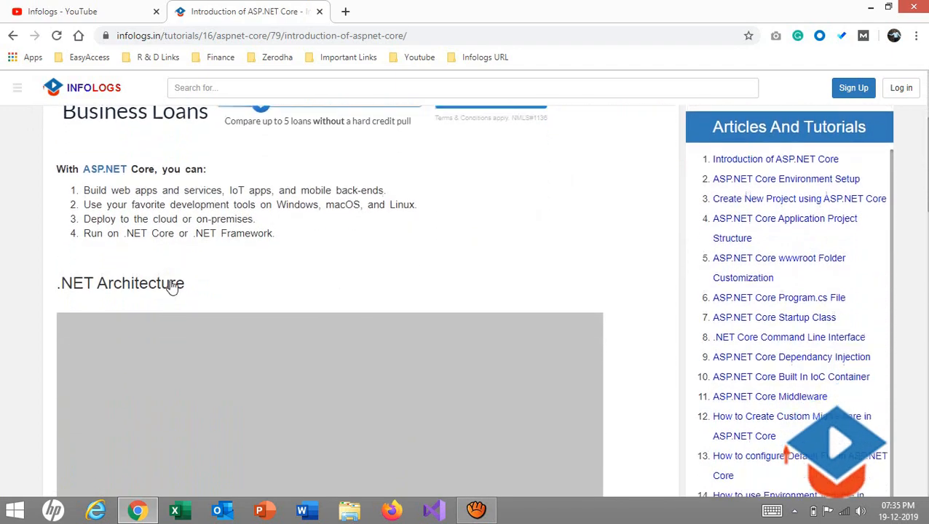
pyautogui.scroll(-3)
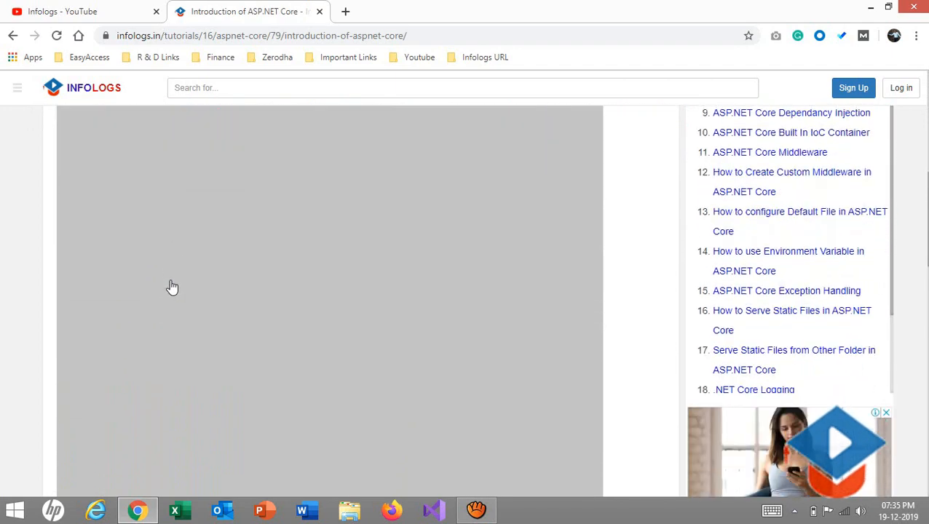
pyautogui.scroll(-3)
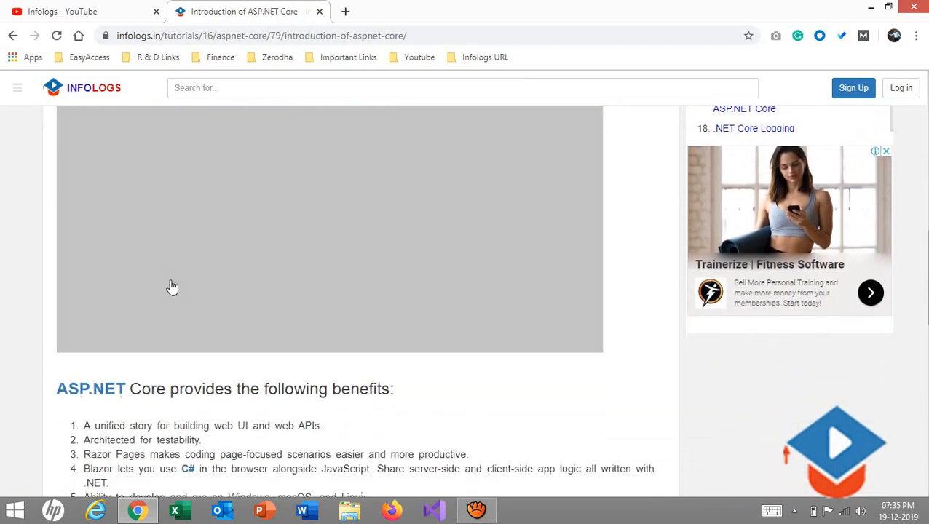
pyautogui.scroll(-3)
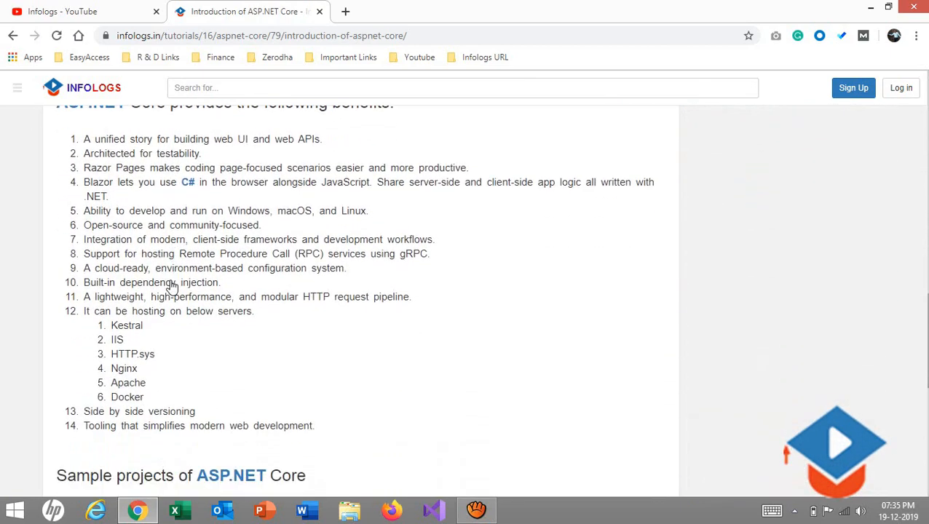
pyautogui.scroll(-3)
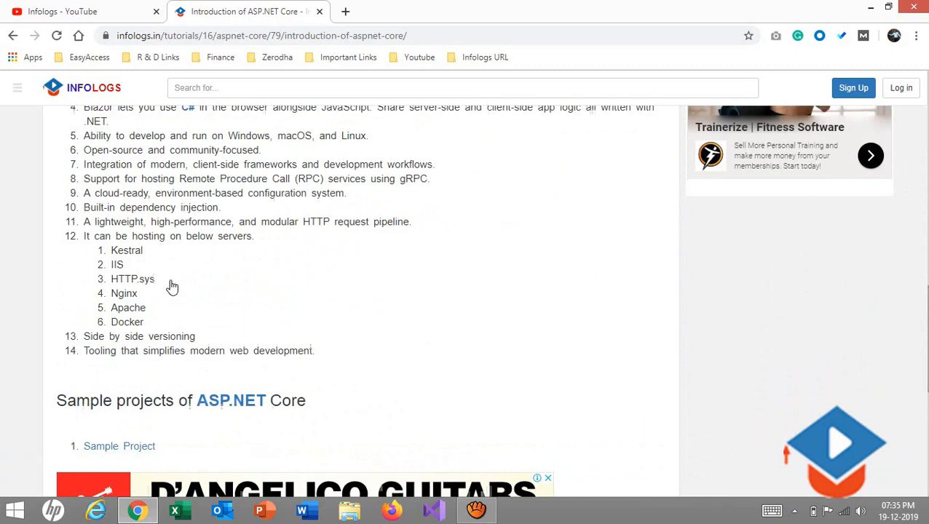
pyautogui.scroll(3)
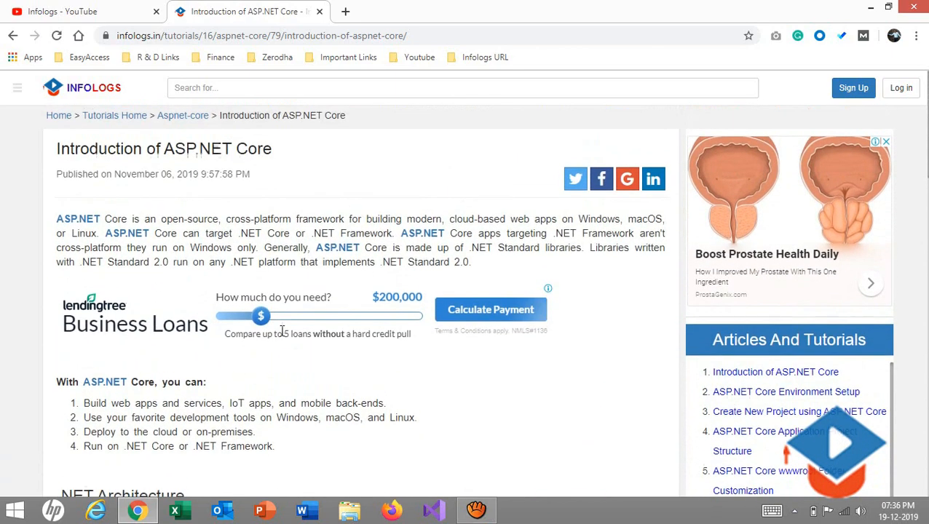
pyautogui.scroll(-3)
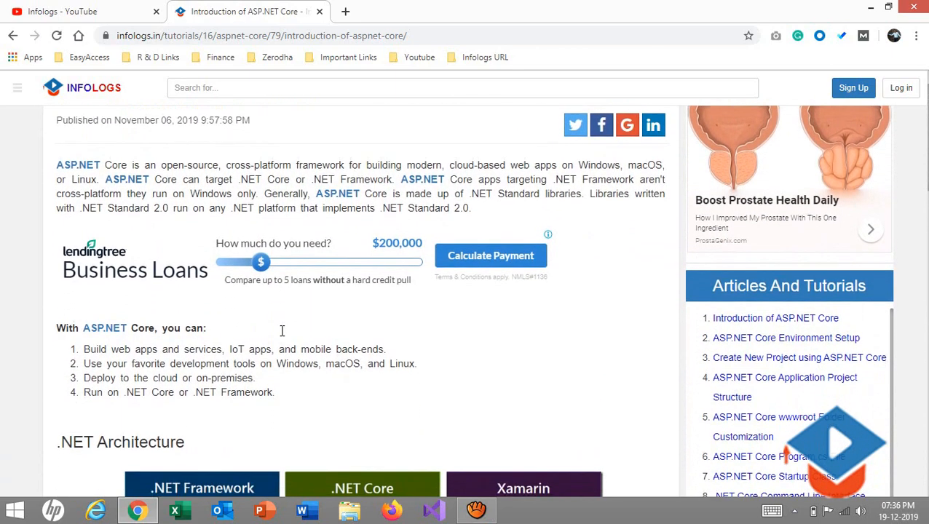
pyautogui.scroll(-3)
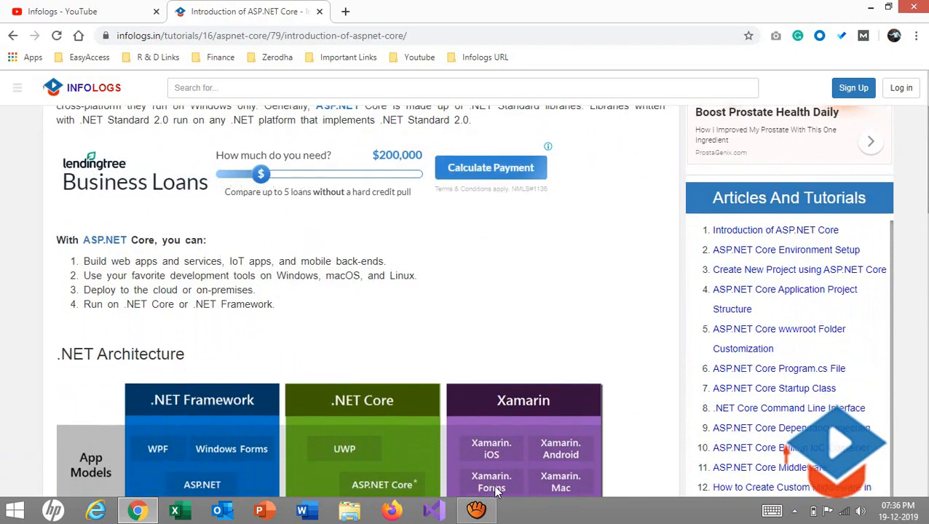
pyautogui.click(476, 509)
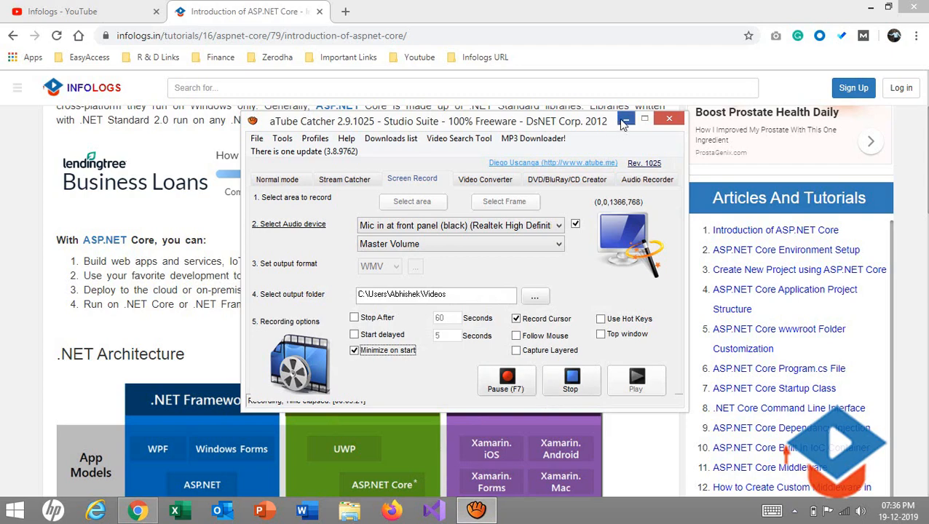
pyautogui.click(626, 118)
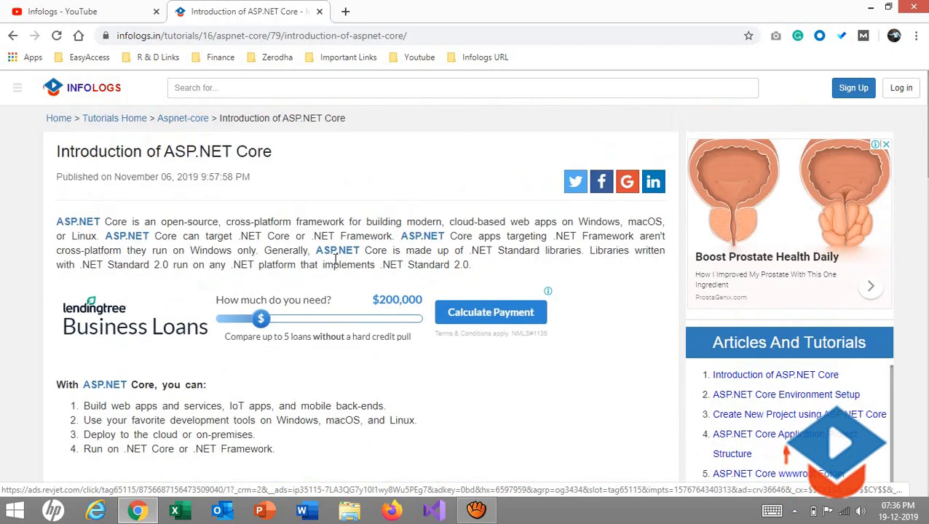
# Step: Read the 'With ASP.NET Core, you can' list, highlighting 'Core' in the fourth item
pyautogui.scroll(-3)
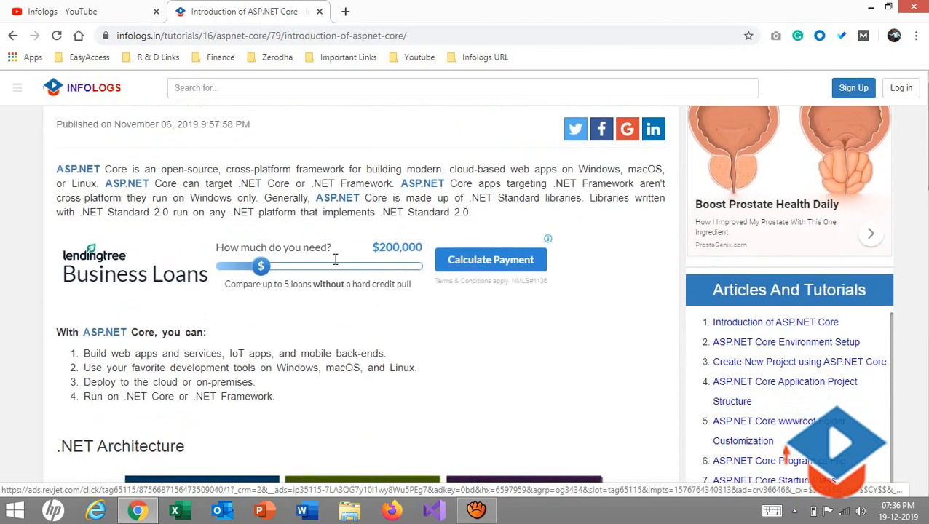
pyautogui.scroll(-3)
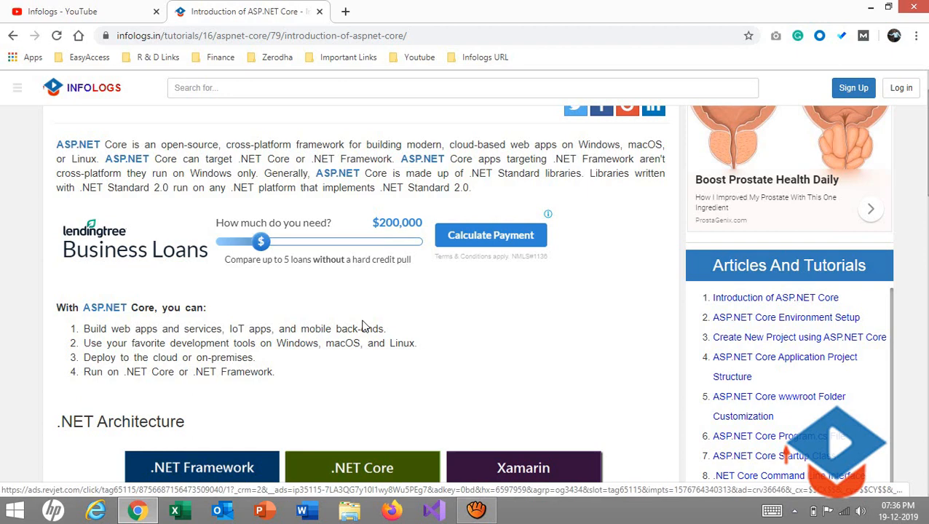
pyautogui.scroll(-3)
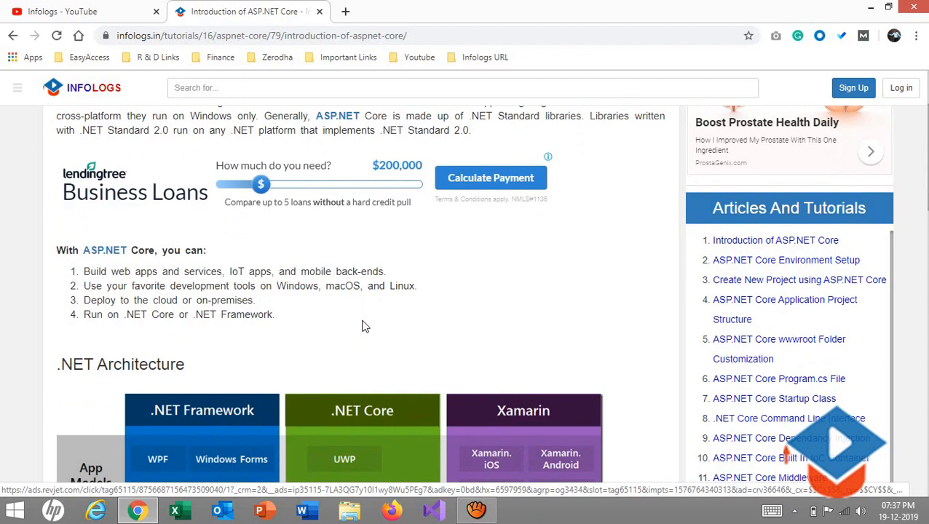
pyautogui.moveTo(113, 285)
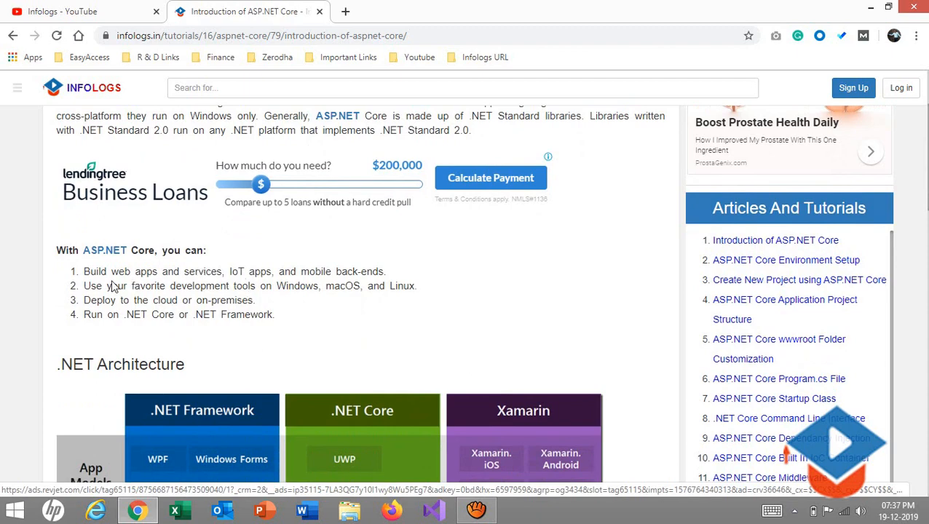
pyautogui.moveTo(128, 284)
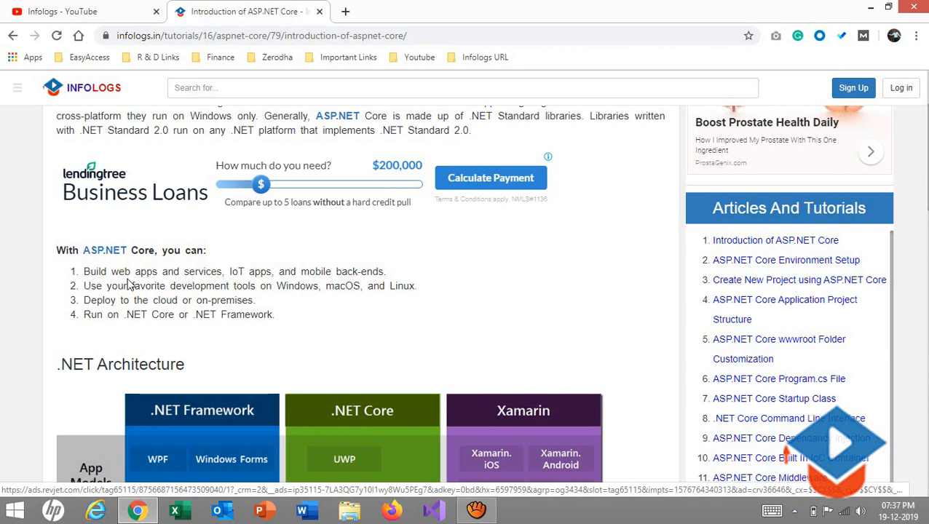
pyautogui.moveTo(245, 275)
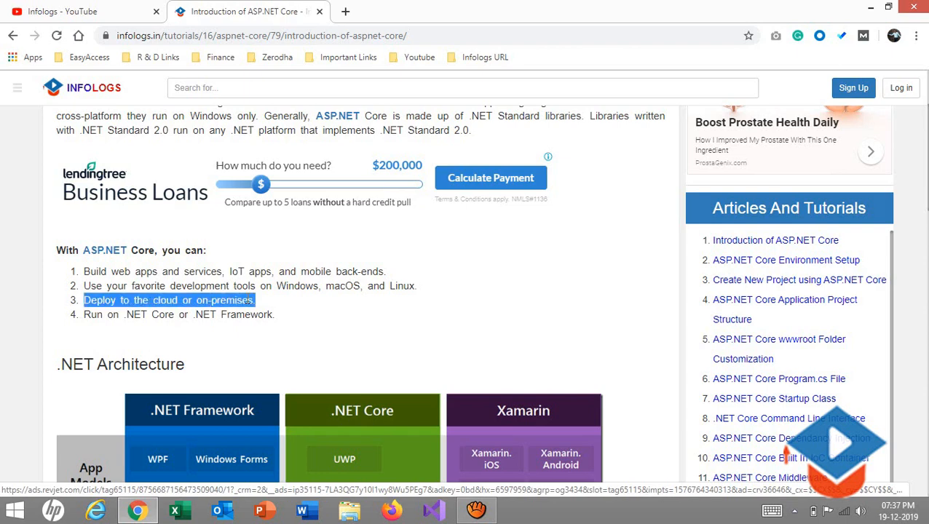
pyautogui.click(269, 306)
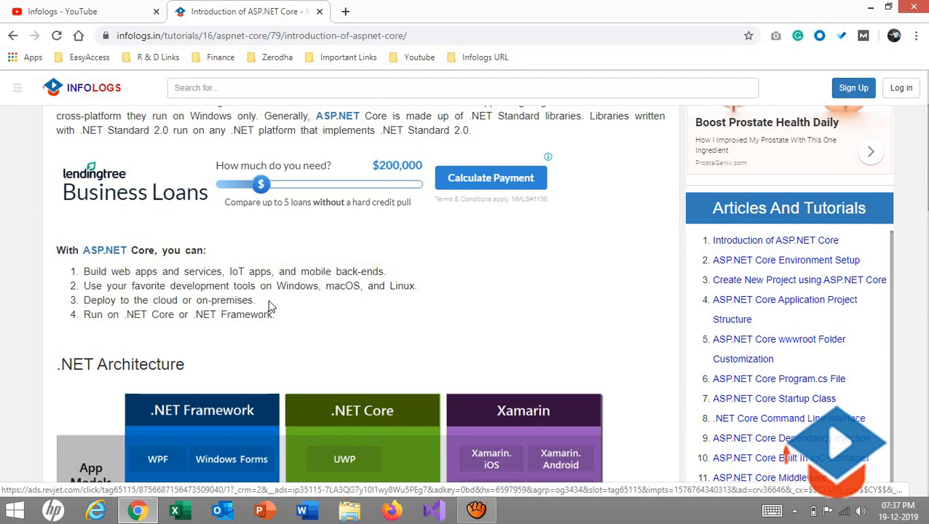
pyautogui.scroll(-3)
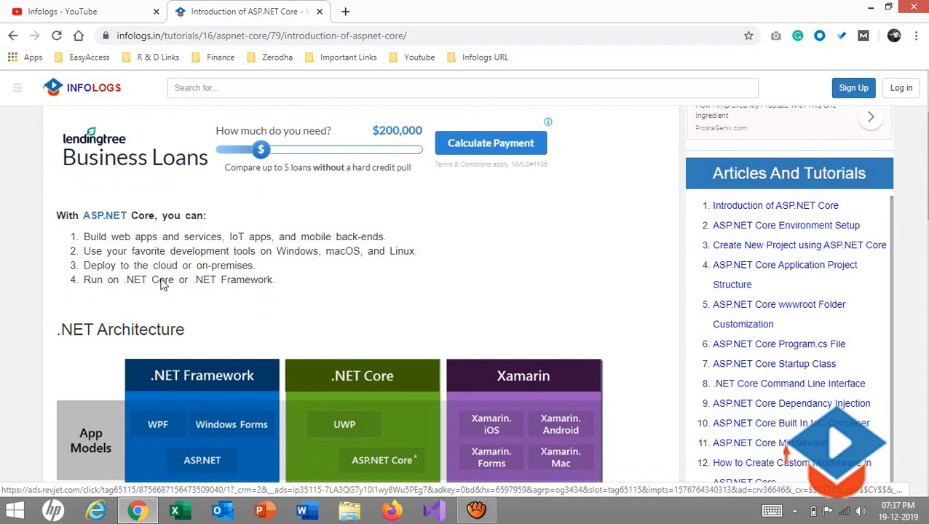
pyautogui.doubleClick(162, 279)
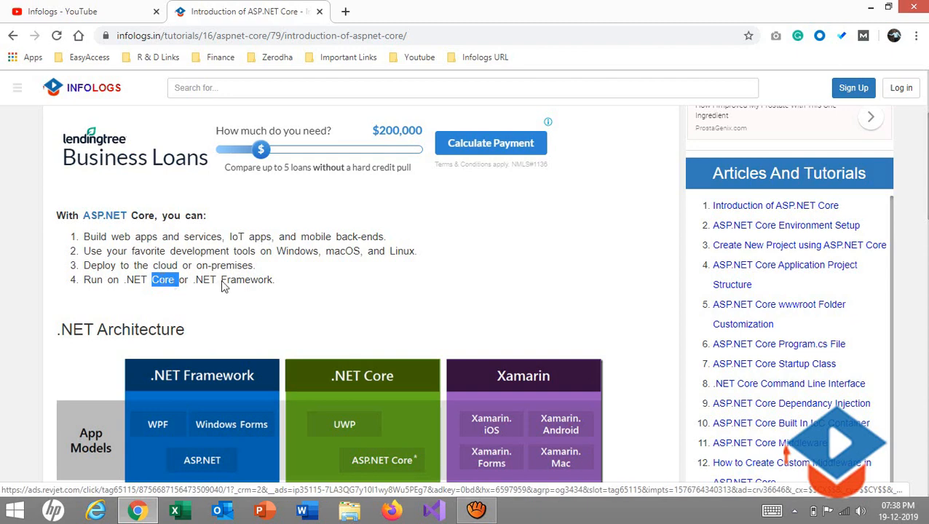
pyautogui.scroll(-3)
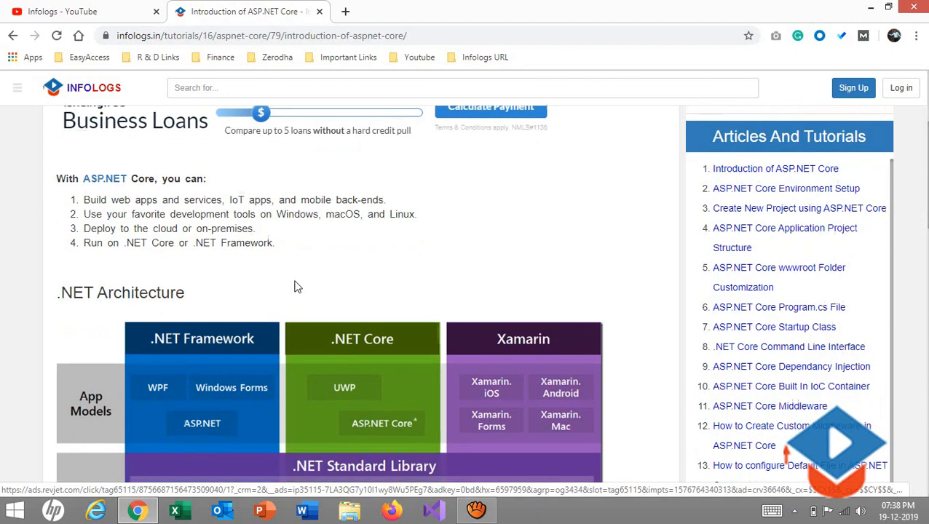
# Step: Scroll through the .NET Architecture diagram down to Common Infrastructure
pyautogui.scroll(-3)
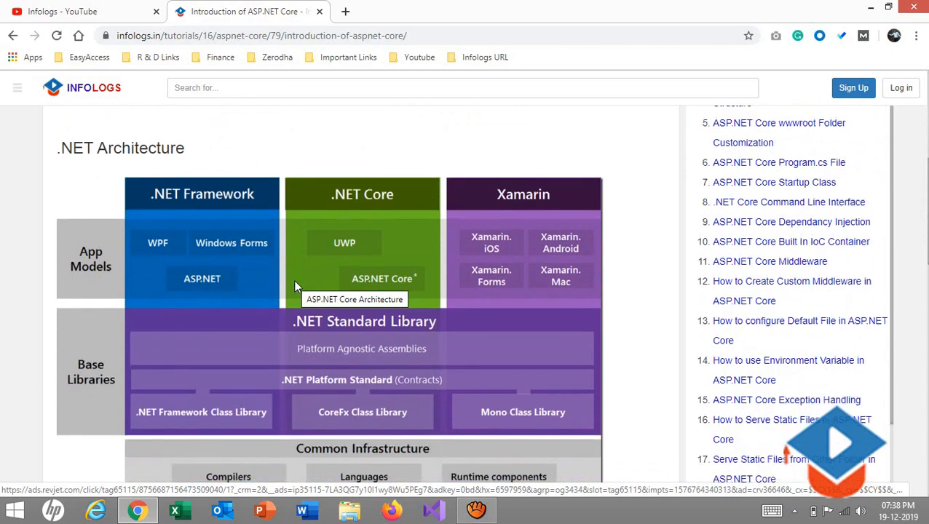
pyautogui.moveTo(635, 233)
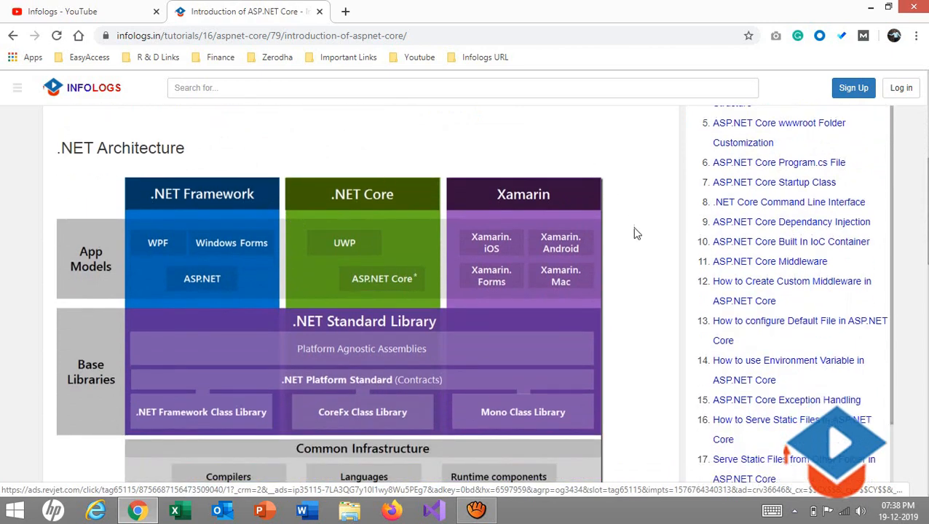
pyautogui.scroll(-3)
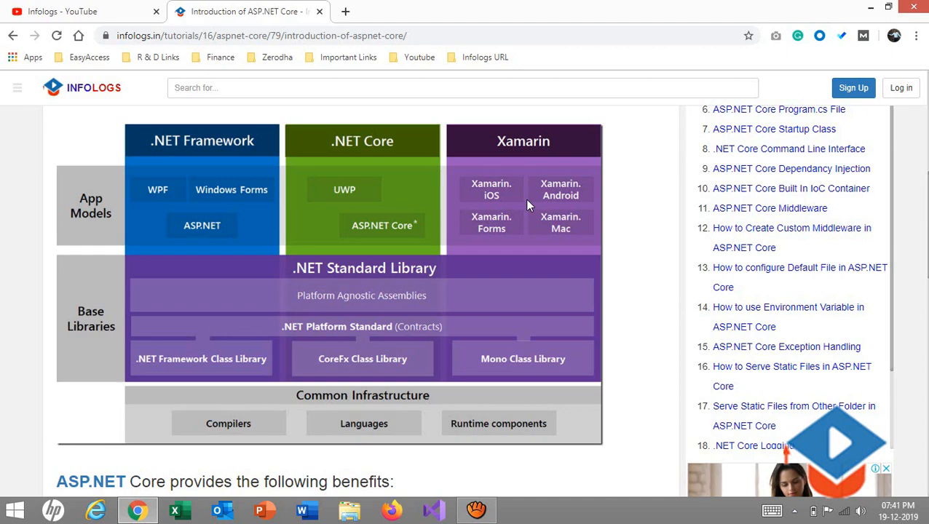
# Step: Read the 14 ASP.NET Core benefits, clearing the open-source highlight and selecting a line
pyautogui.scroll(-3)
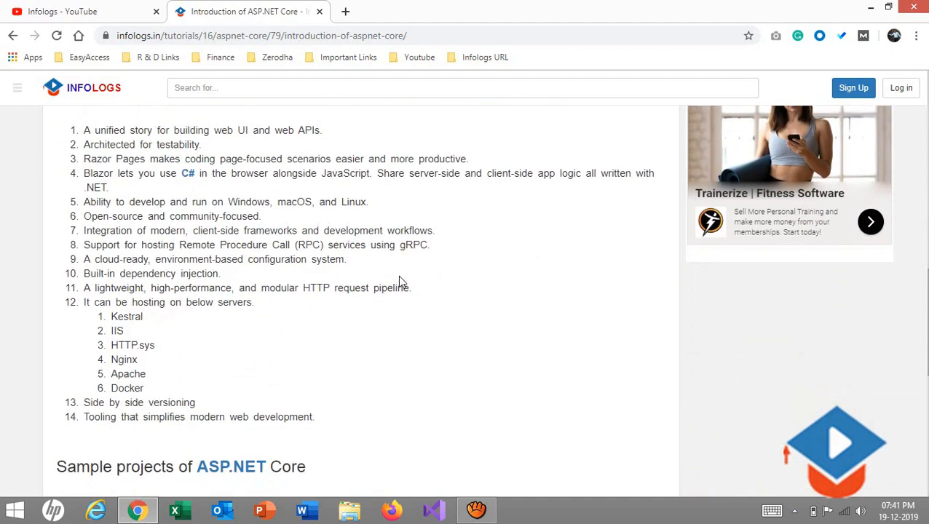
pyautogui.scroll(3)
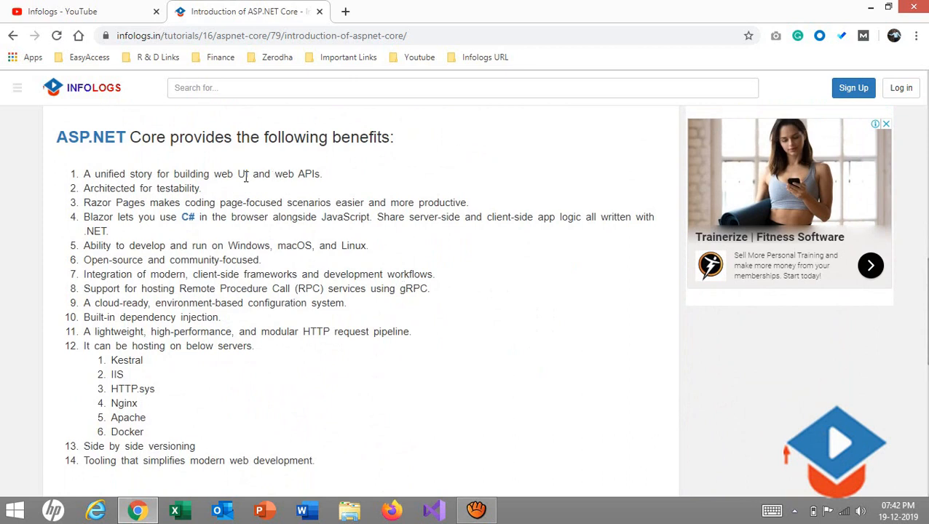
pyautogui.moveTo(254, 189)
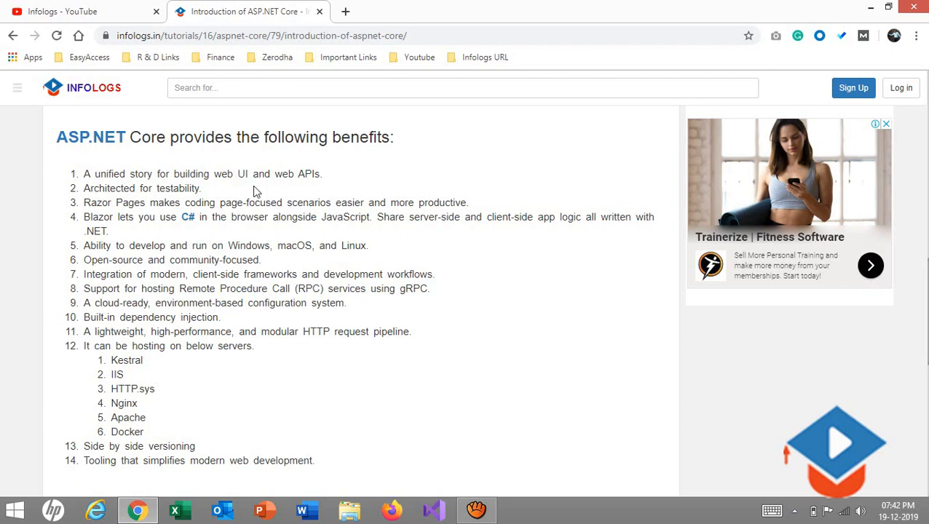
pyautogui.moveTo(276, 192)
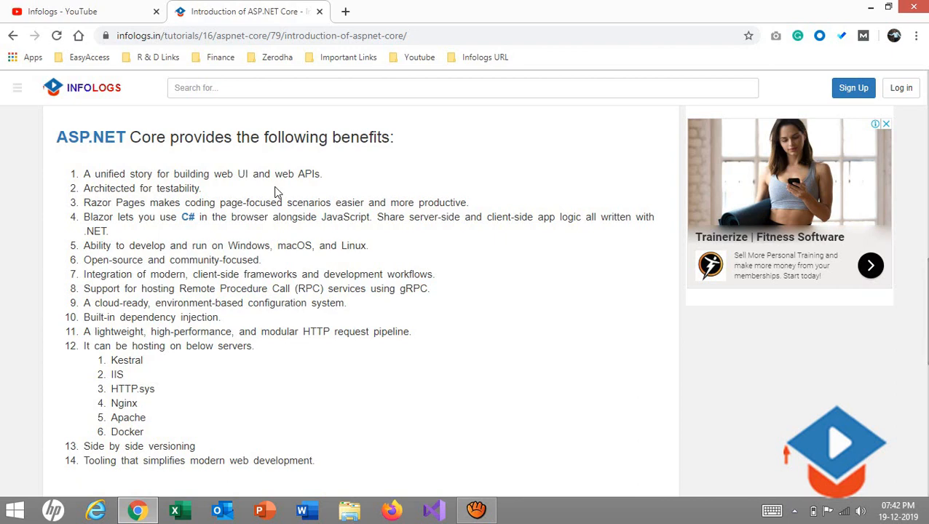
pyautogui.moveTo(152, 231)
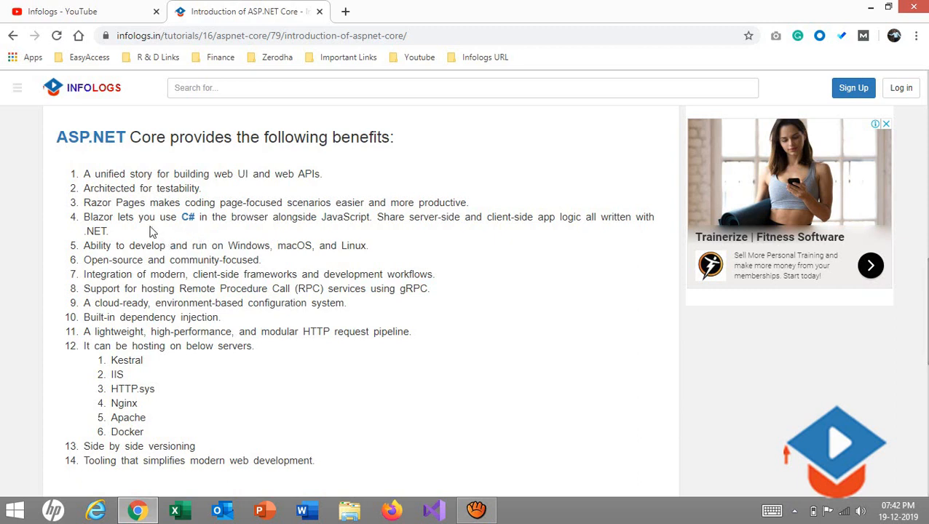
pyautogui.moveTo(145, 216)
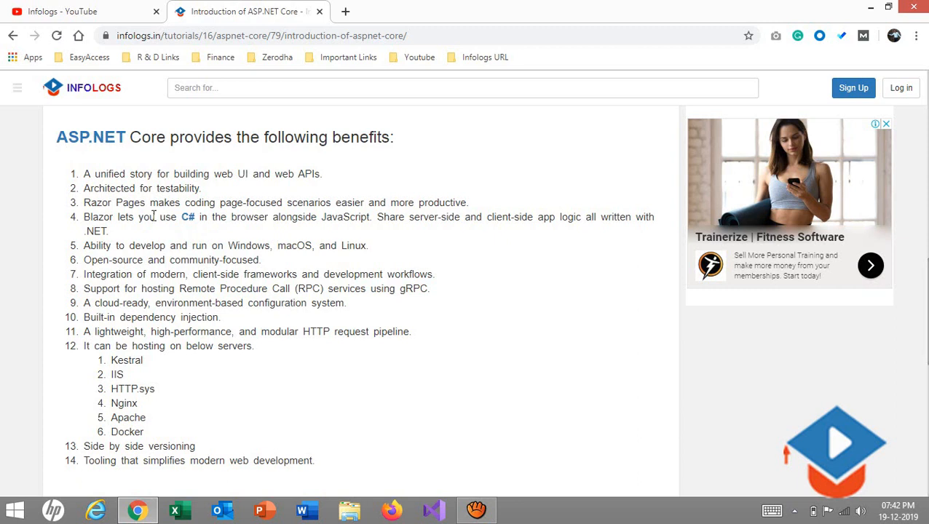
pyautogui.moveTo(134, 233)
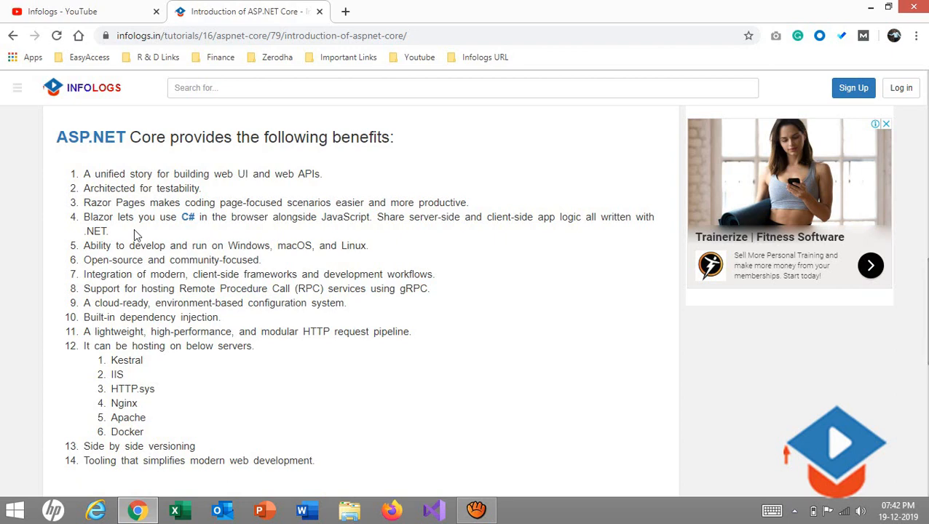
pyautogui.moveTo(190, 244)
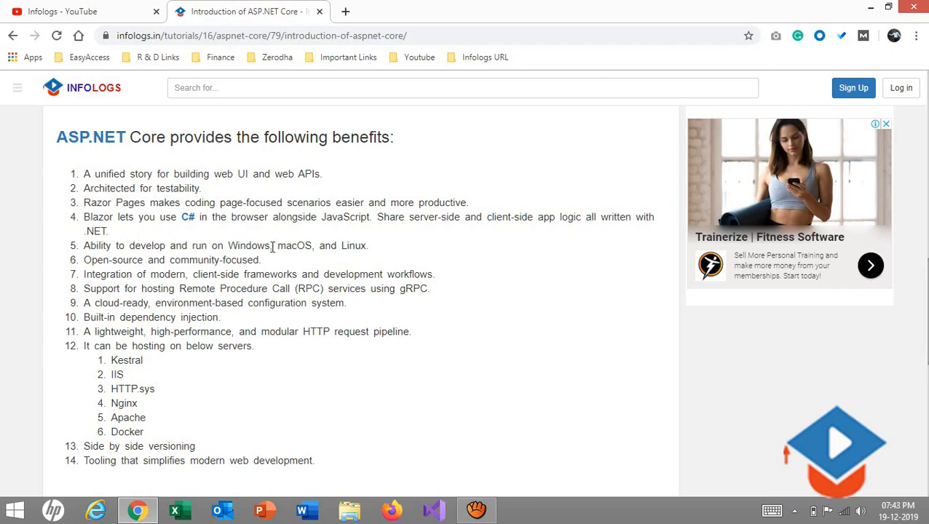
pyautogui.moveTo(446, 245)
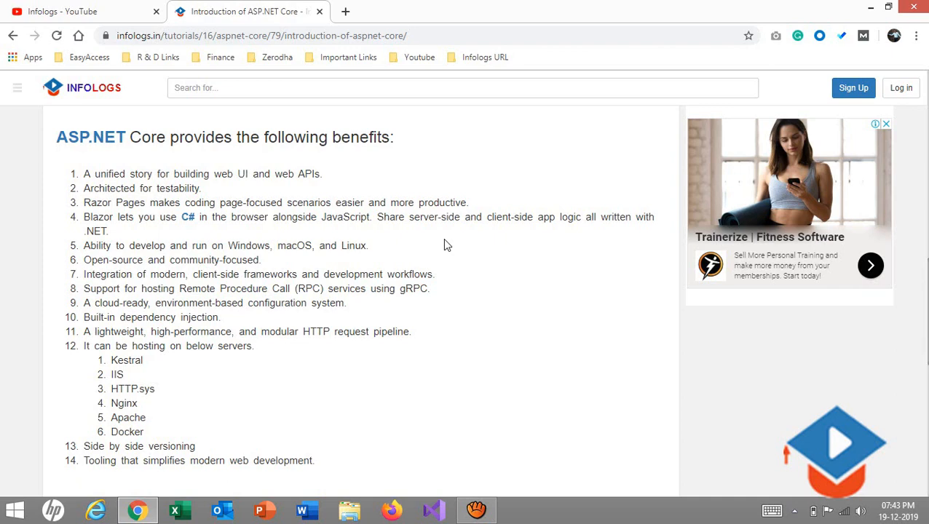
pyautogui.moveTo(393, 250)
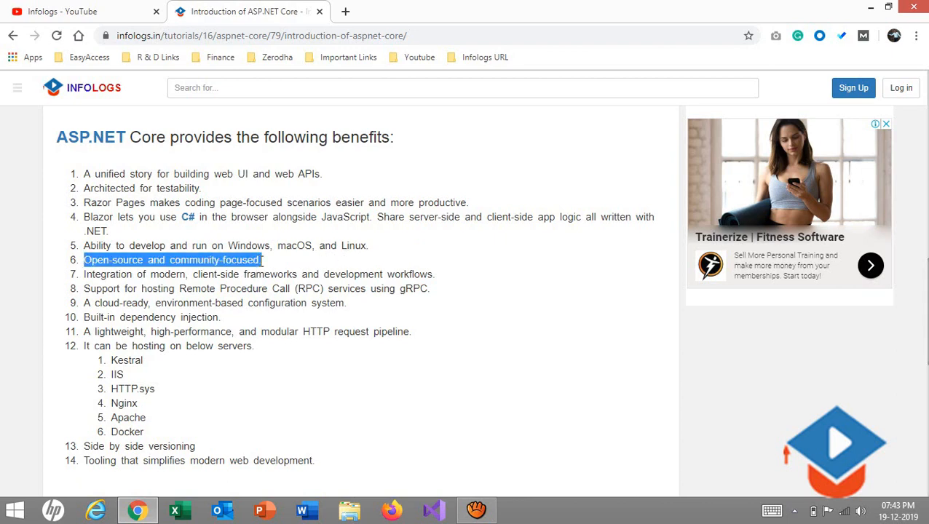
pyautogui.click(476, 509)
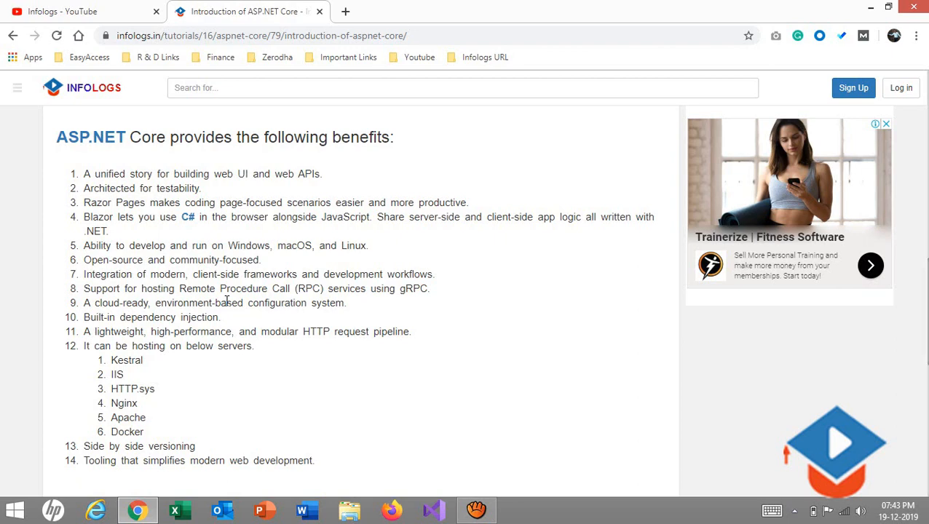
pyautogui.moveTo(226, 300)
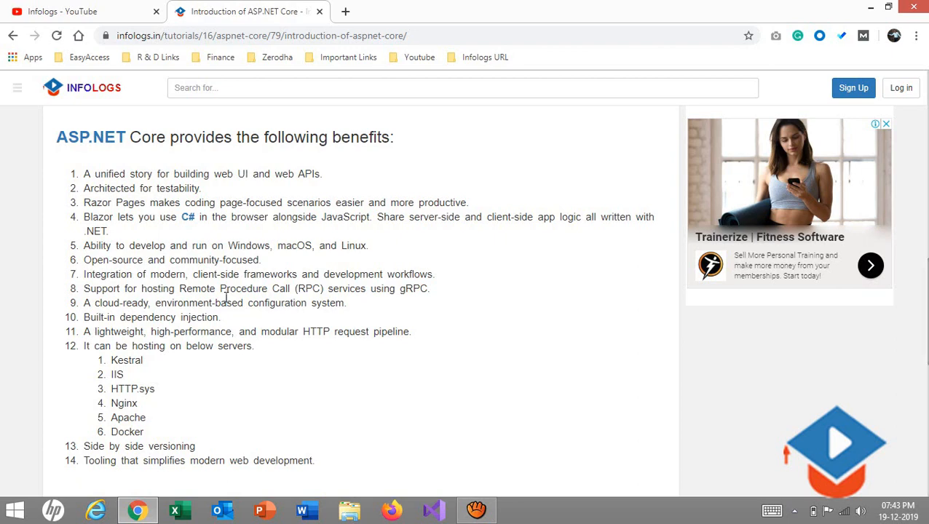
pyautogui.moveTo(357, 312)
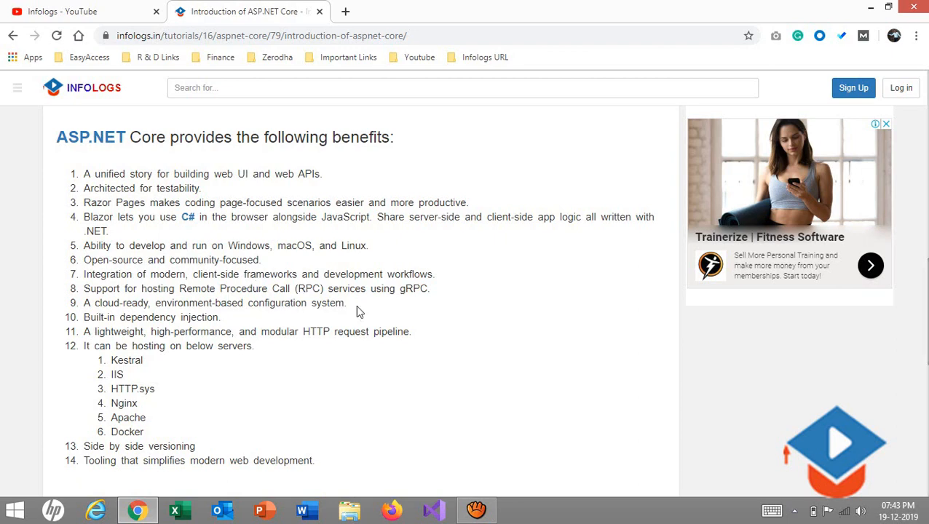
pyautogui.moveTo(297, 332)
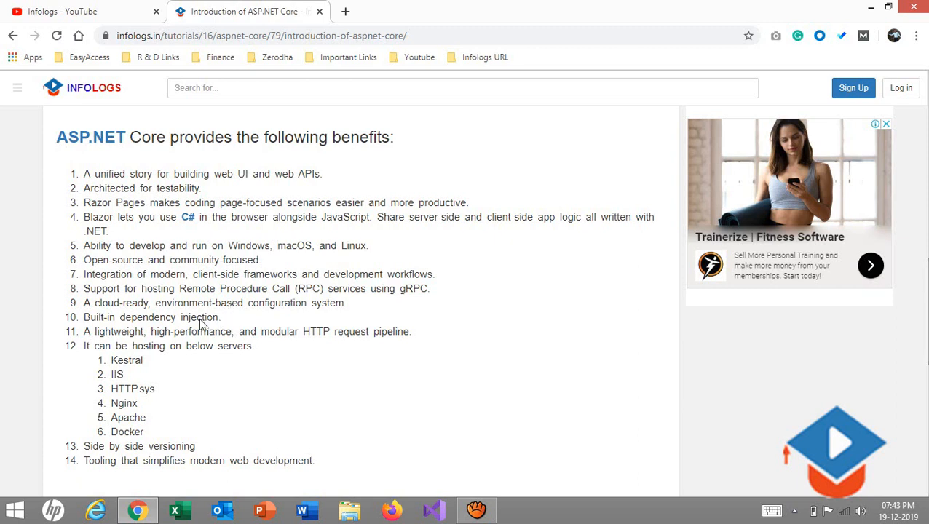
pyautogui.doubleClick(153, 317)
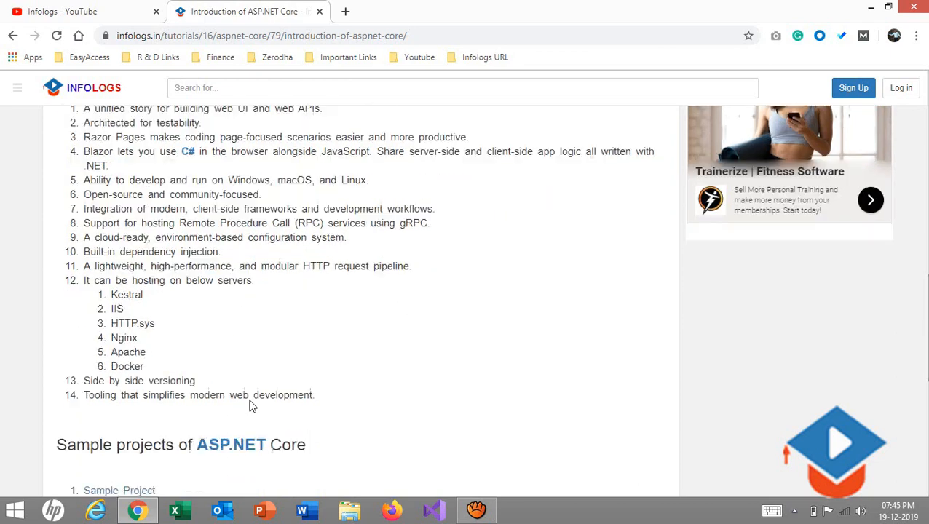
# Step: Scroll past the list, then back up to the article title and overview
pyautogui.scroll(-3)
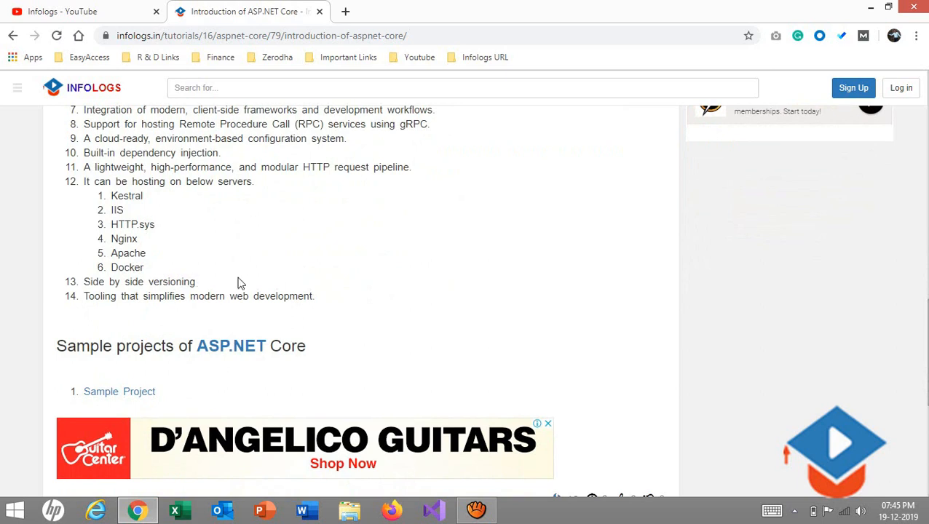
pyautogui.moveTo(271, 281)
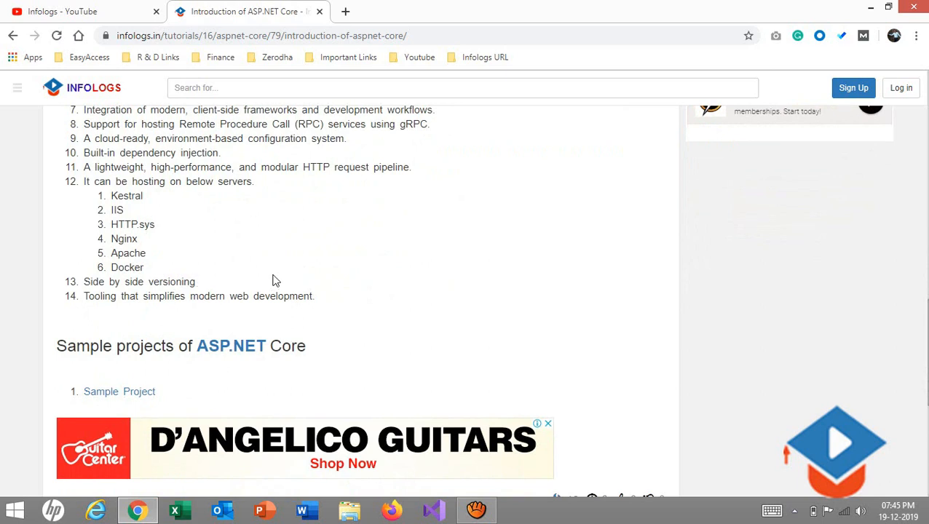
pyautogui.moveTo(315, 287)
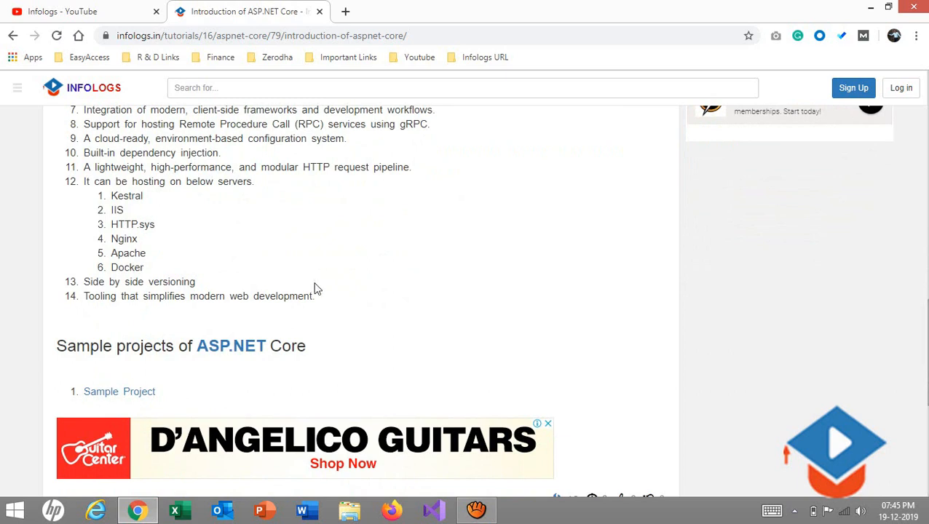
pyautogui.moveTo(329, 289)
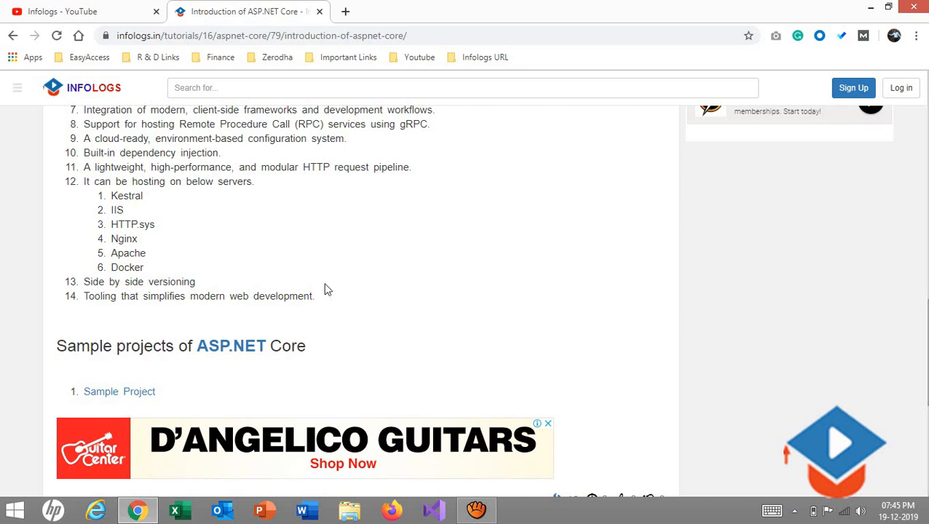
pyautogui.doubleClick(282, 296)
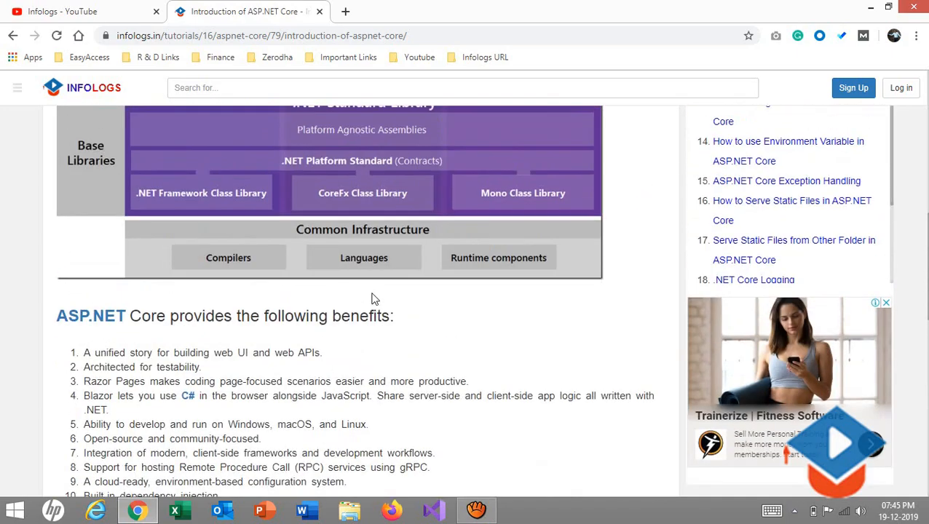
pyautogui.scroll(3)
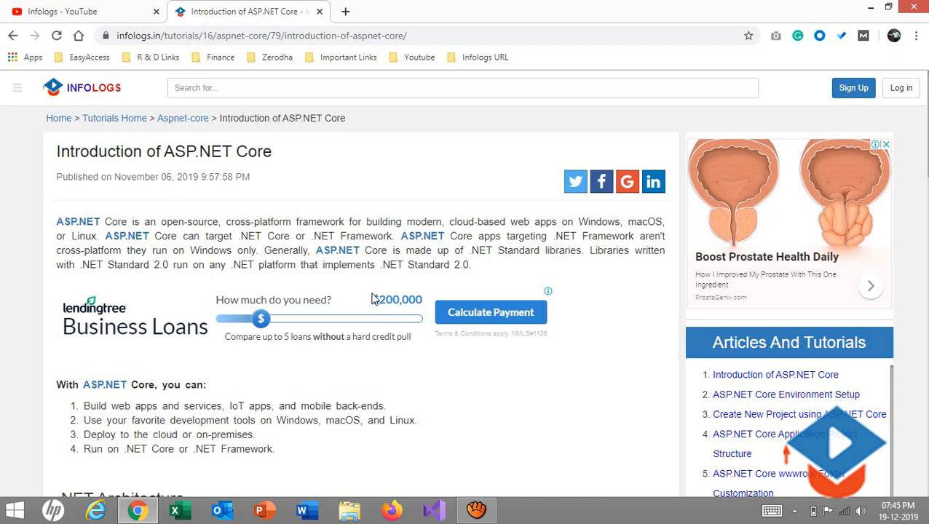
# Step: Restore the aTube Catcher screen recorder from the taskbar over the ASP.NET Core article
pyautogui.moveTo(56, 221); pyautogui.dragTo(470, 264)
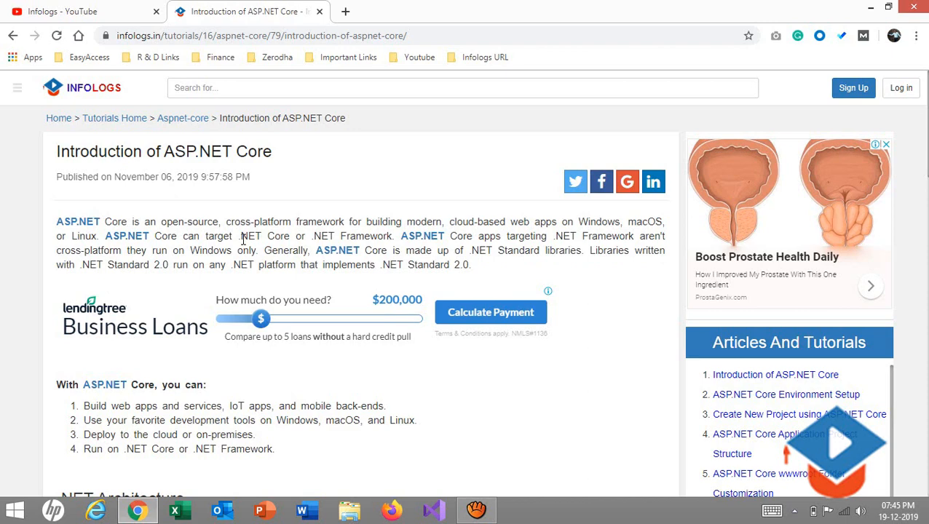
pyautogui.moveTo(491, 439)
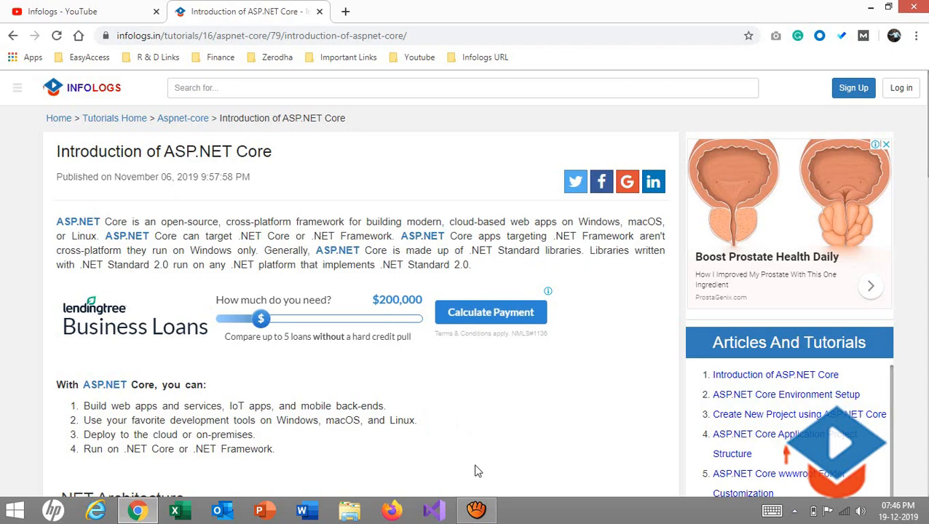
pyautogui.moveTo(473, 492)
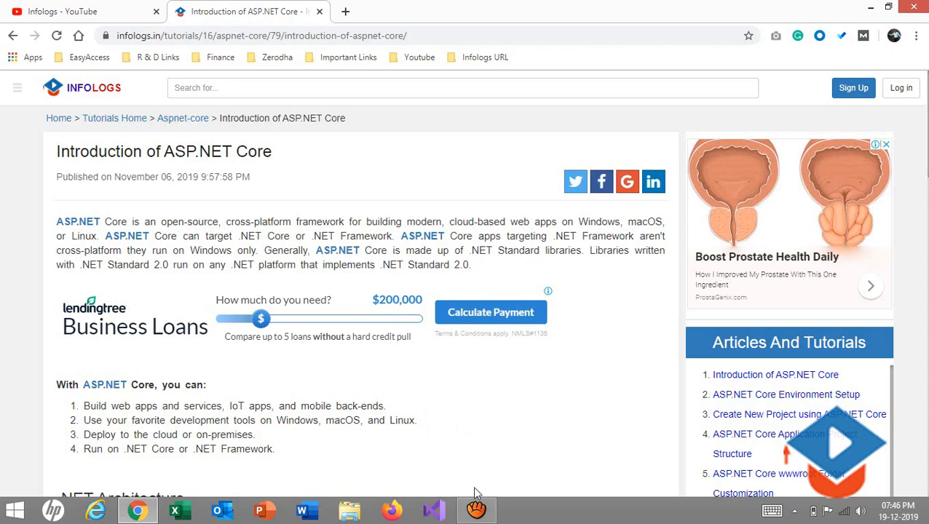
pyautogui.click(476, 509)
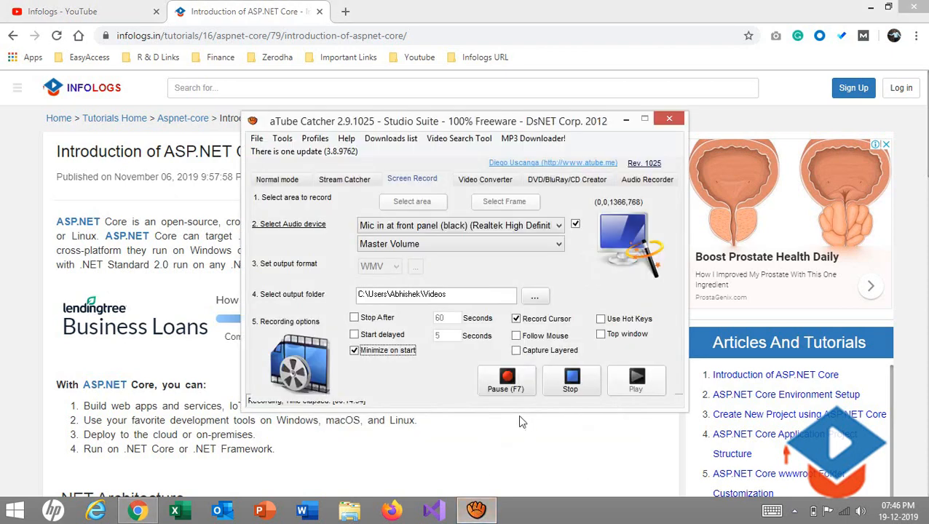